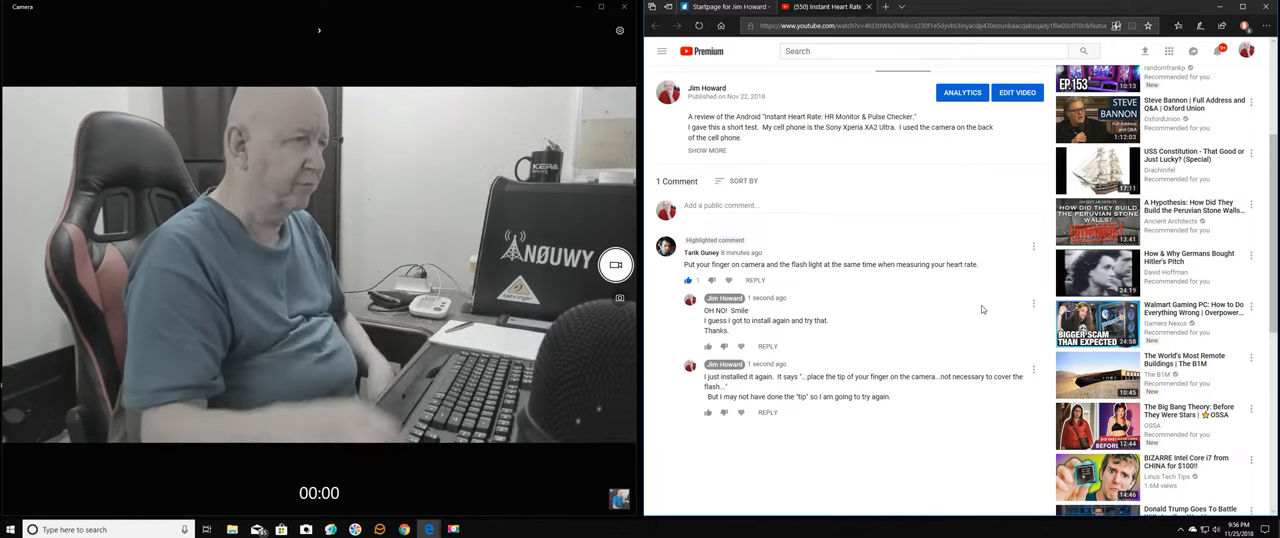
Step: Scroll the YouTube heart-rate review page up toward the video, then back down
{"action": "scroll", "scroll_direction": "up", "scroll_amount": 3}
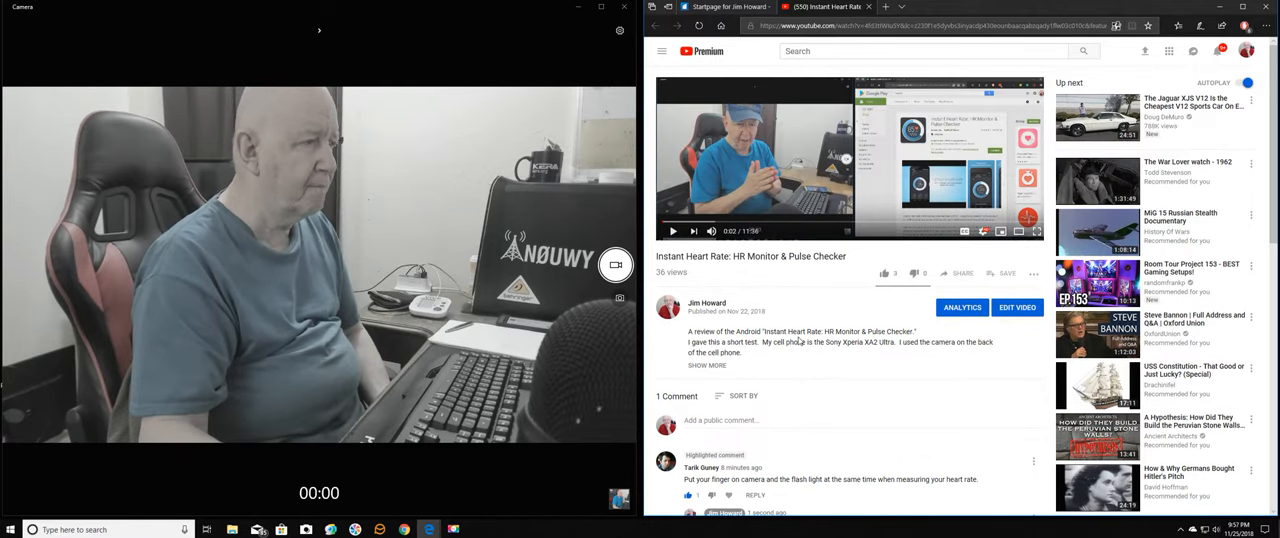
{"action": "scroll", "scroll_direction": "down", "scroll_amount": 3}
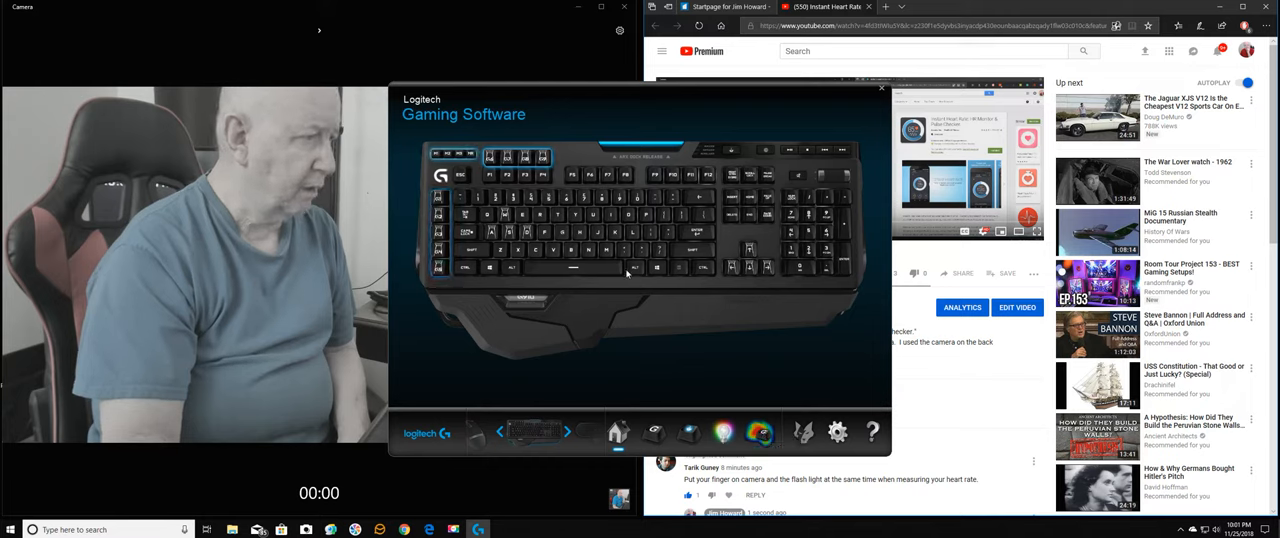
{"action": "mouse_move", "coordinate": [648, 325]}
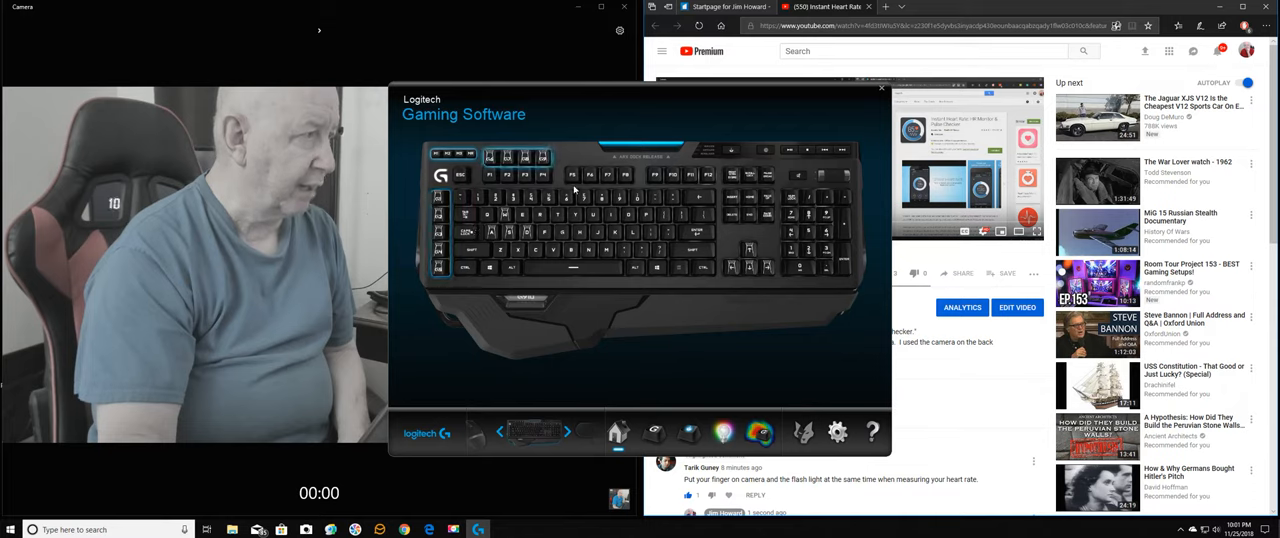
{"action": "mouse_move", "coordinate": [787, 233]}
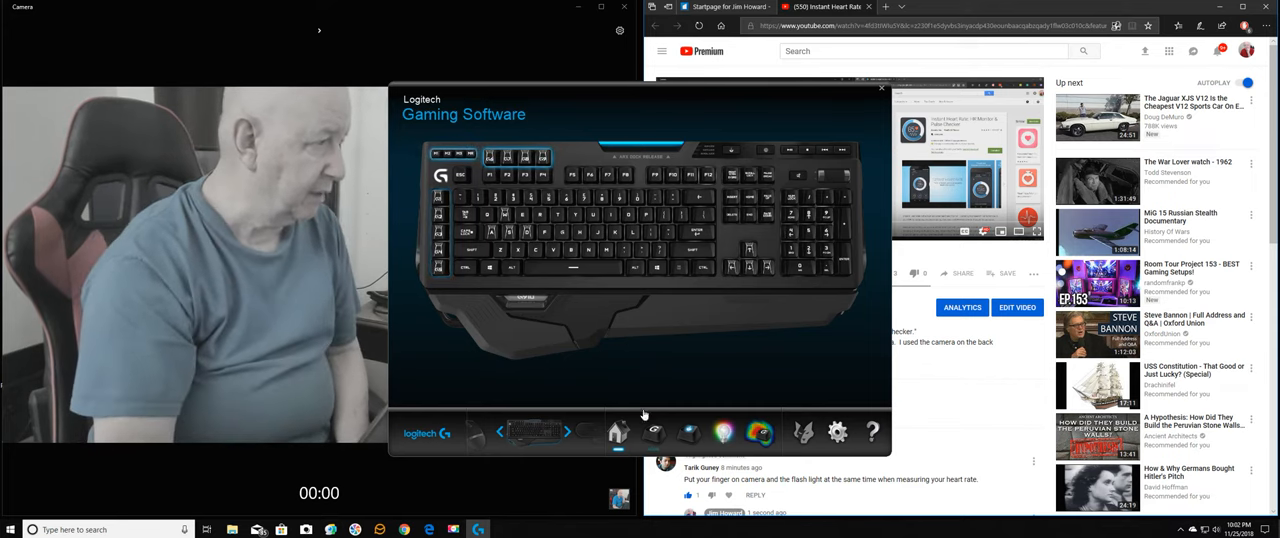
{"action": "mouse_move", "coordinate": [655, 432]}
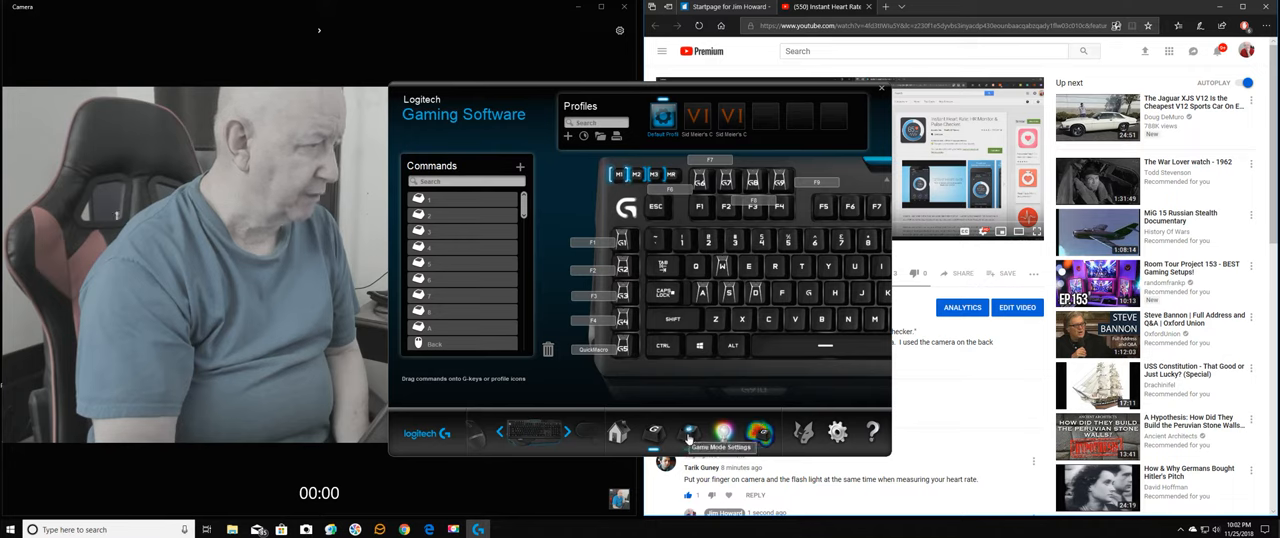
Step: Set the keyboard lighting to Freestyle per-key colours and drag the window over the browser
{"action": "left_click", "coordinate": [688, 431]}
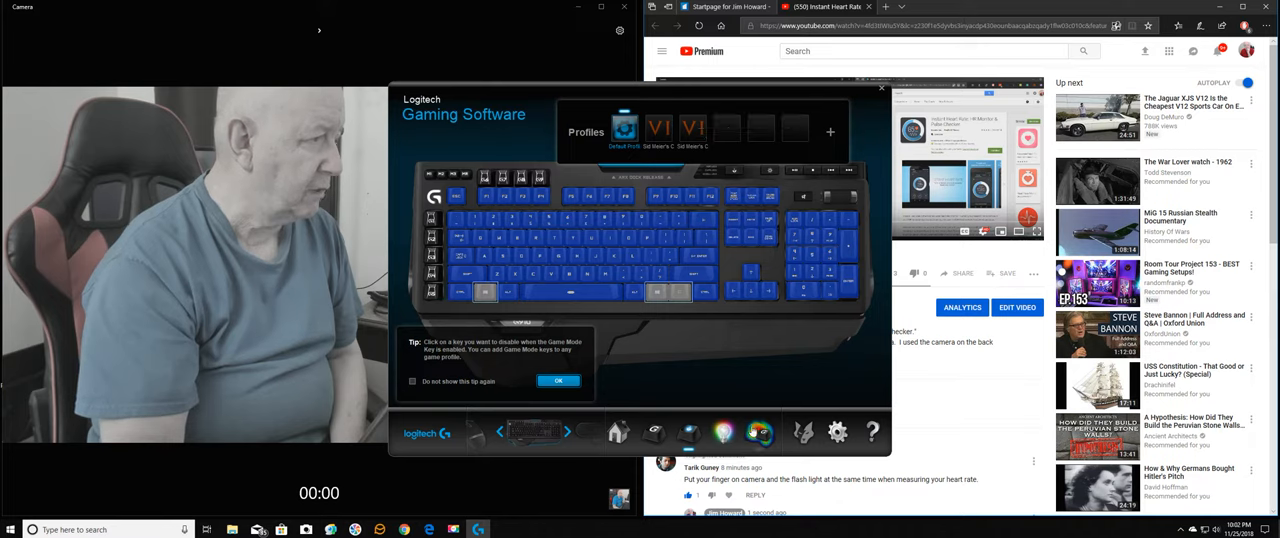
{"action": "left_click", "coordinate": [760, 432]}
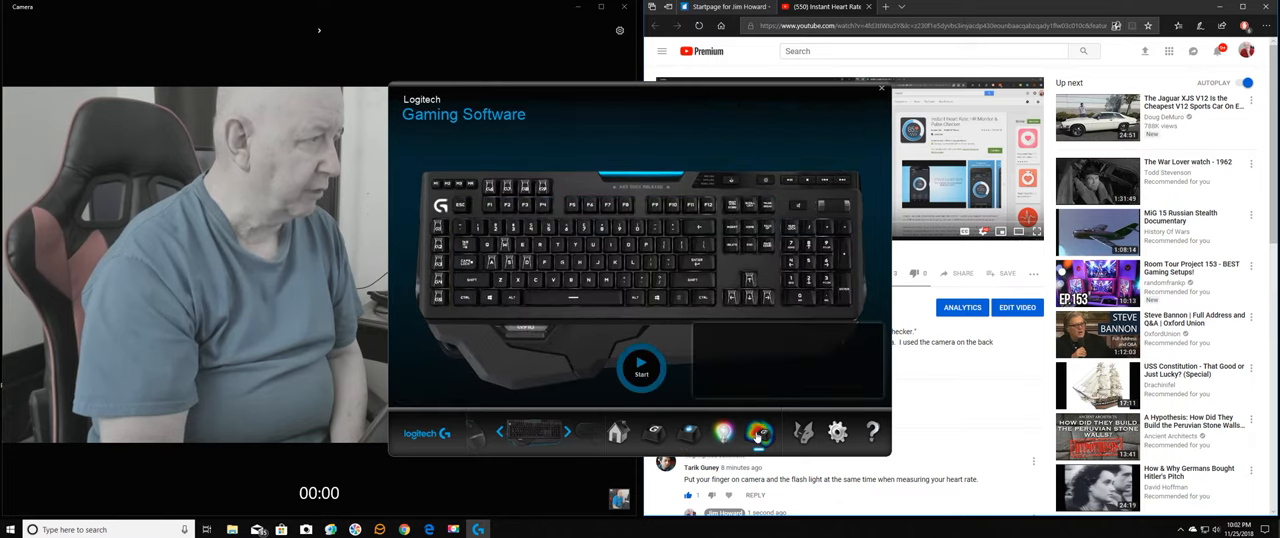
{"action": "left_click", "coordinate": [758, 431]}
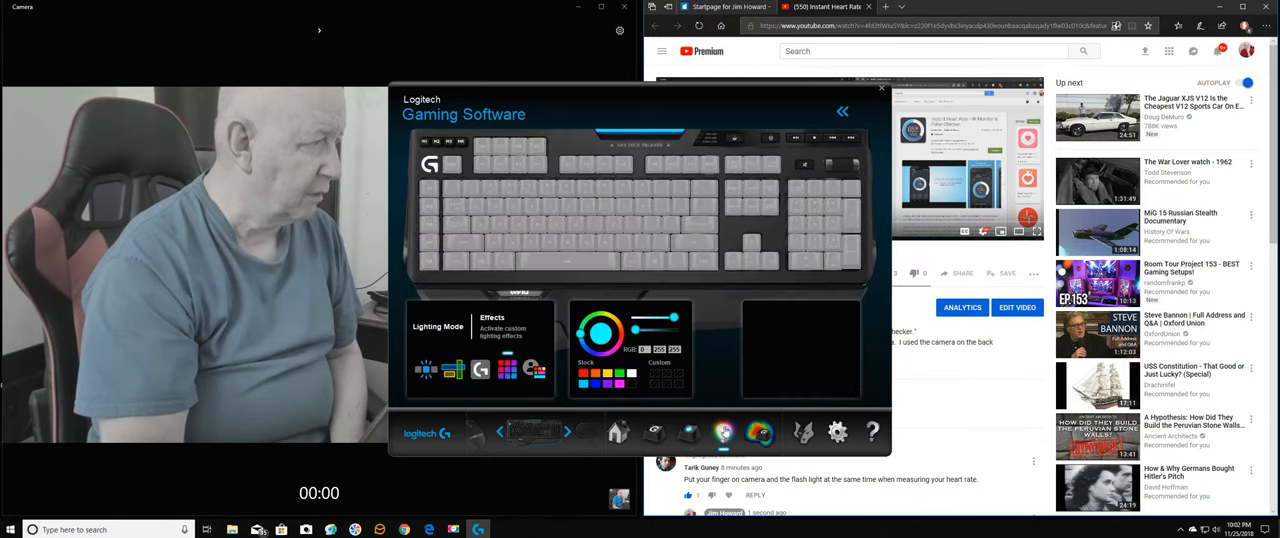
{"action": "left_click", "coordinate": [724, 431]}
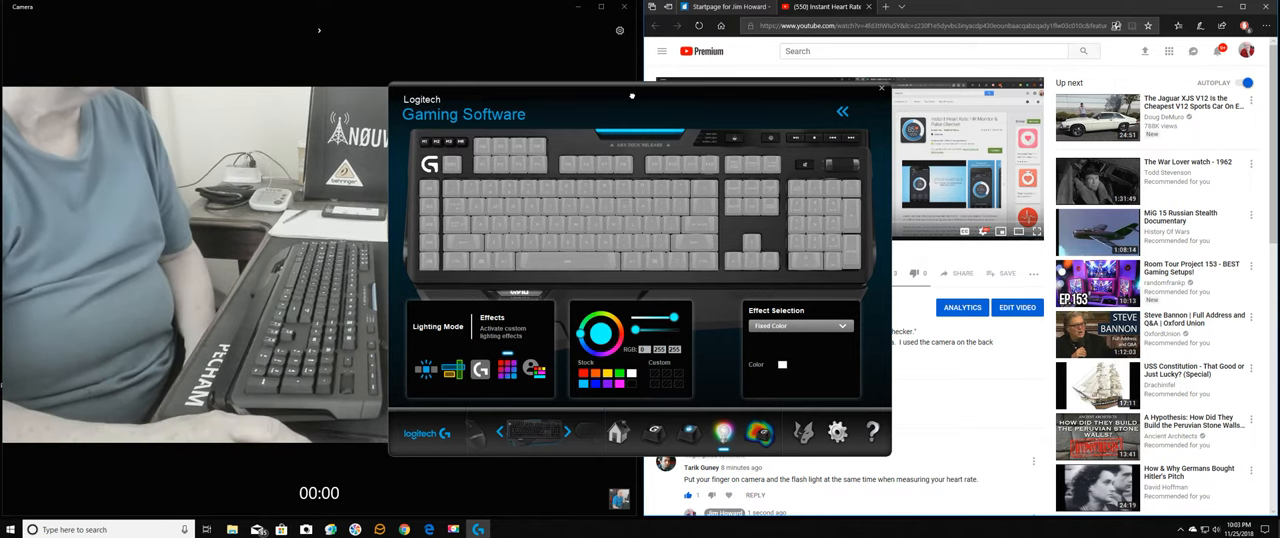
{"action": "left_click_drag", "start_coordinate": [630, 96], "coordinate": [890, 112]}
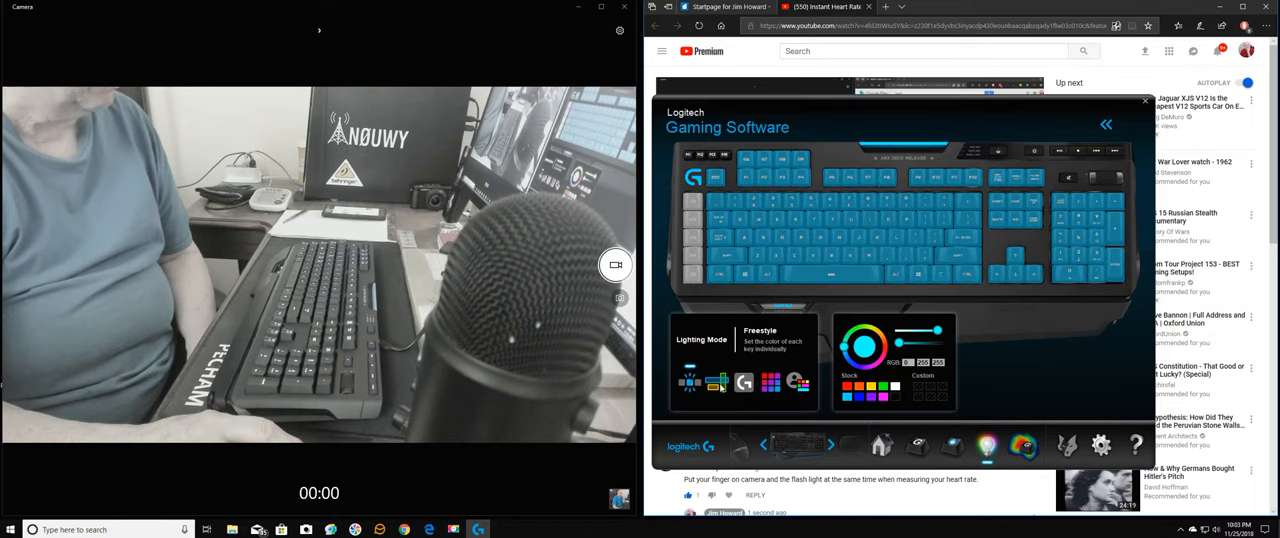
Step: Choose the Your Effects lighting mode, with the Contrastic effect cycling orange and purple
{"action": "left_click", "coordinate": [716, 382]}
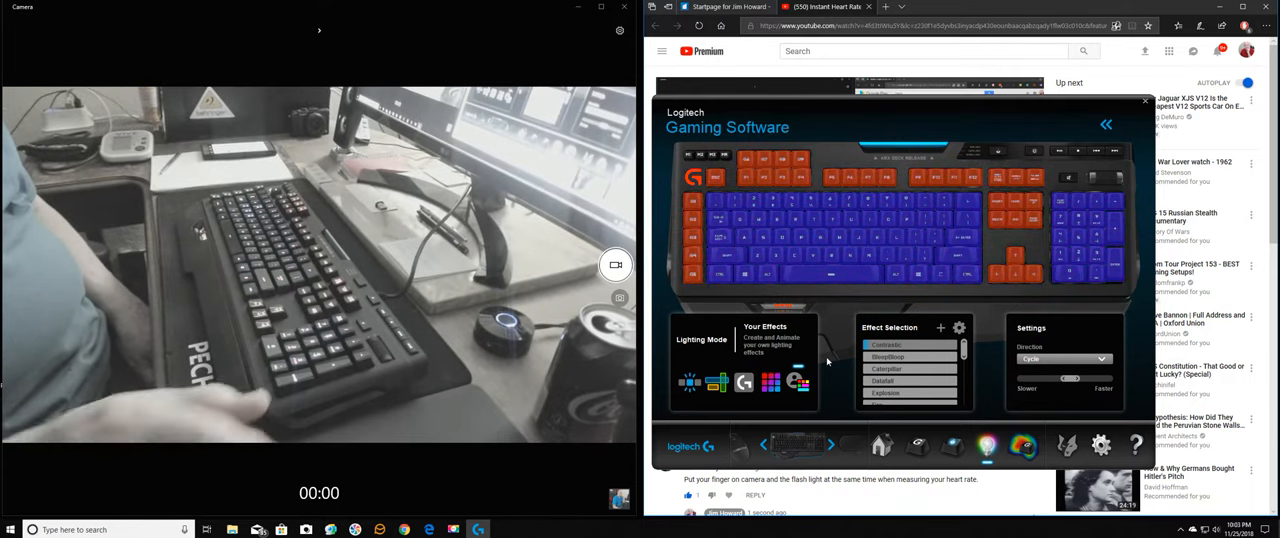
Step: Preview the Contrastic, SleepBloop and Datafall effects from the Effect Selection list
{"action": "left_click", "coordinate": [888, 357]}
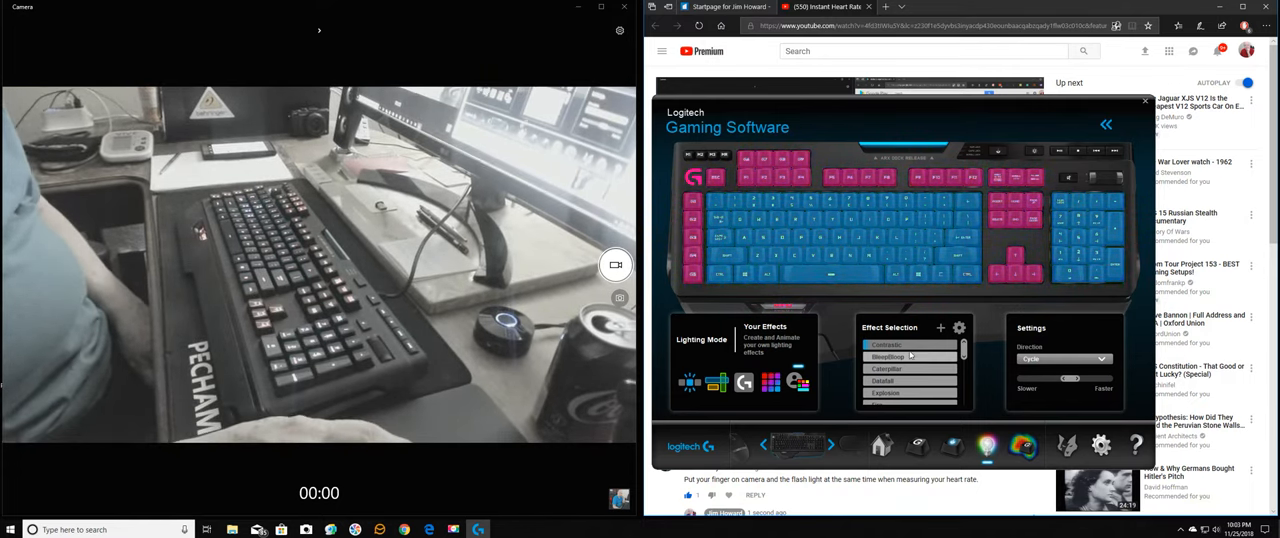
{"action": "left_click", "coordinate": [887, 345]}
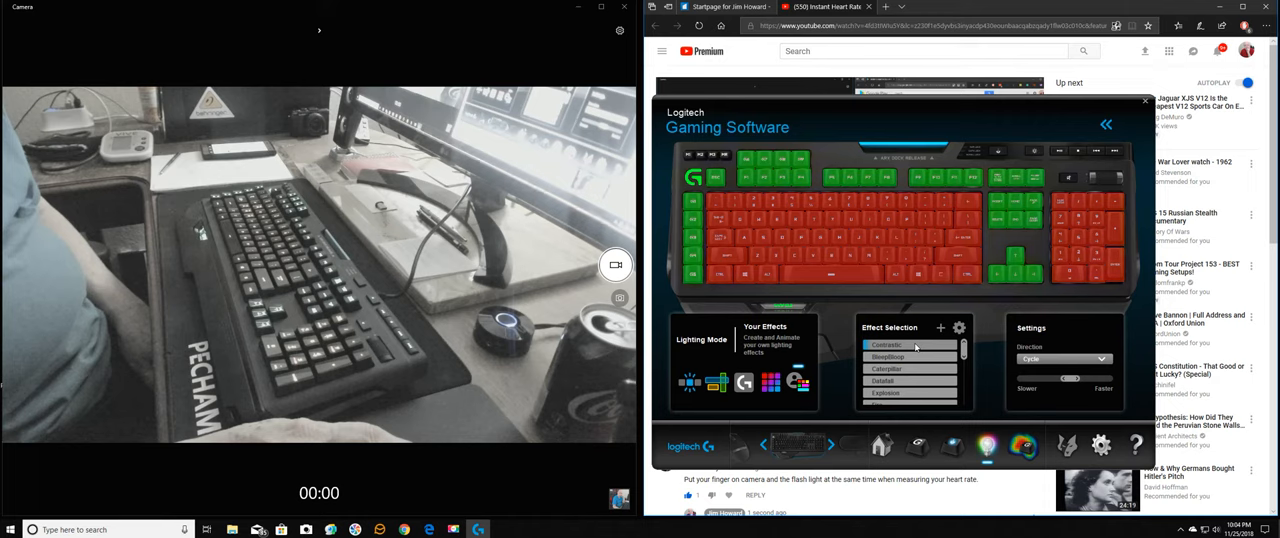
{"action": "left_click", "coordinate": [909, 357]}
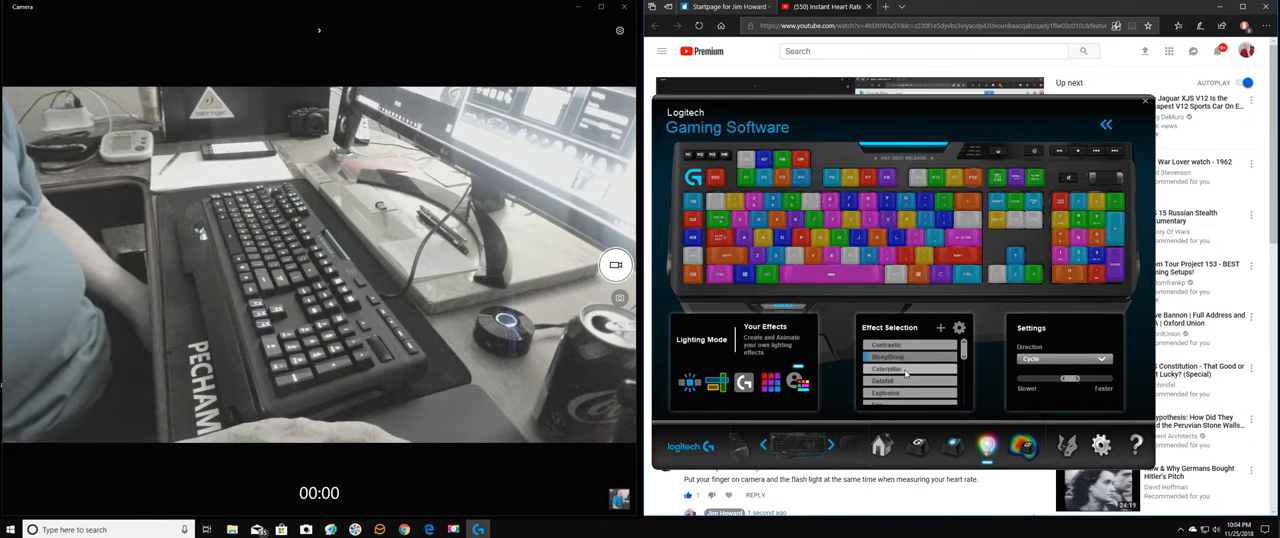
{"action": "left_click", "coordinate": [908, 368]}
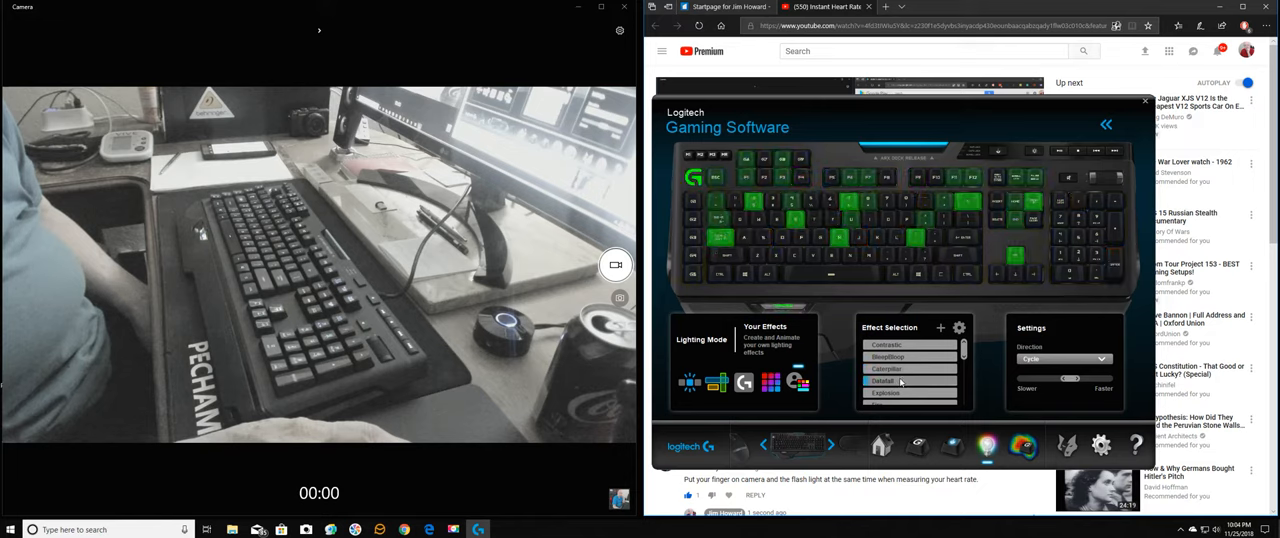
{"action": "left_click", "coordinate": [888, 393]}
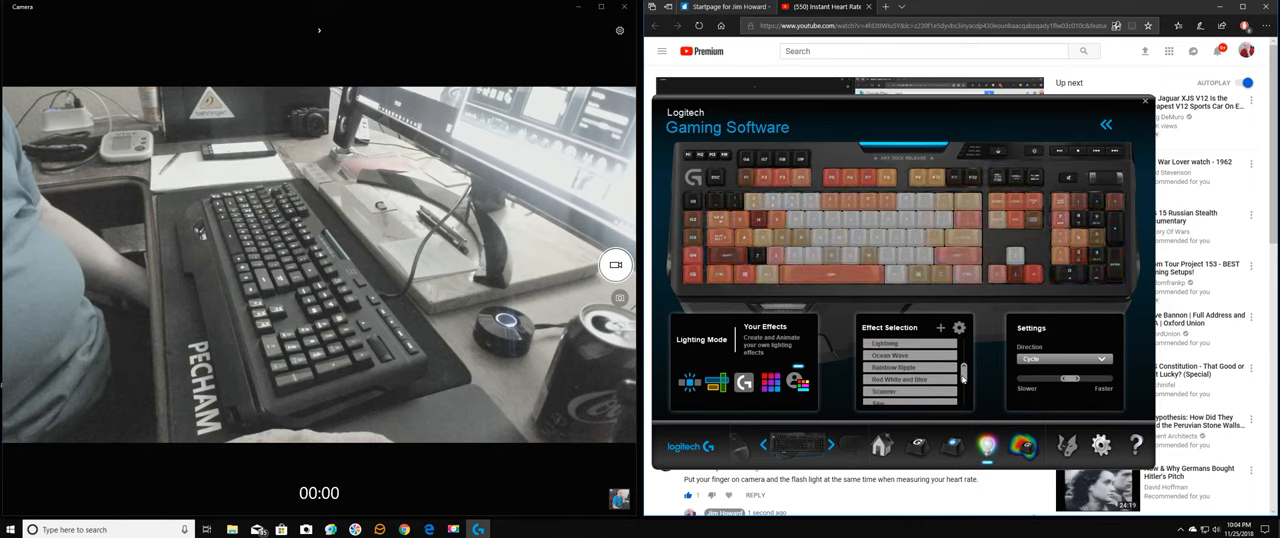
Step: Preview the Ocean Wave and Rainbow Ripple effects, then select Commands lighting mode
{"action": "left_click", "coordinate": [889, 355]}
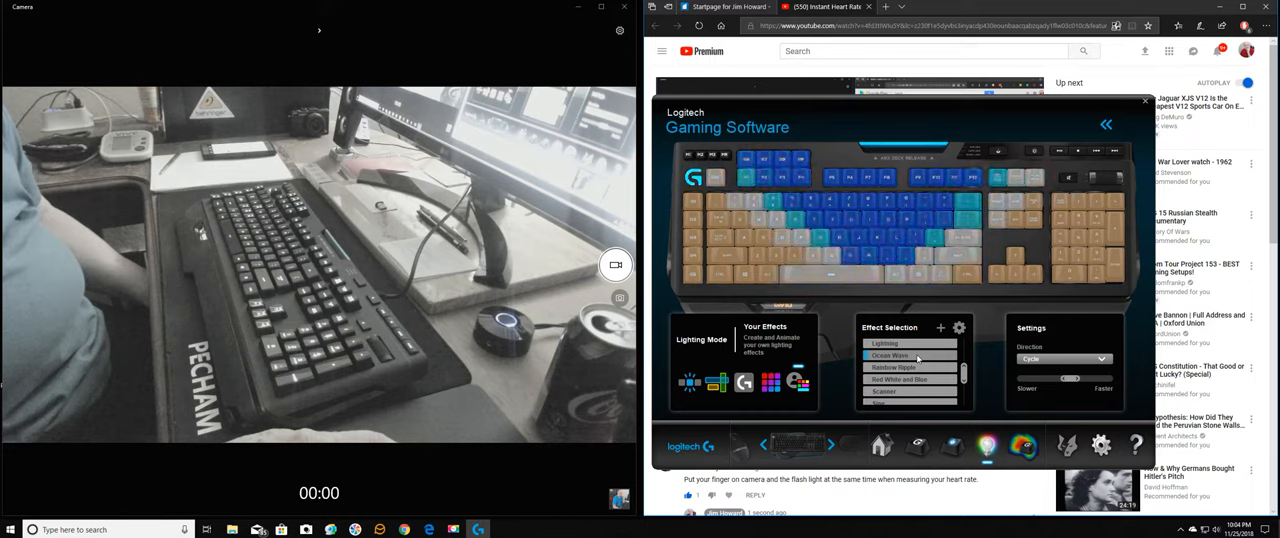
{"action": "left_click", "coordinate": [892, 367]}
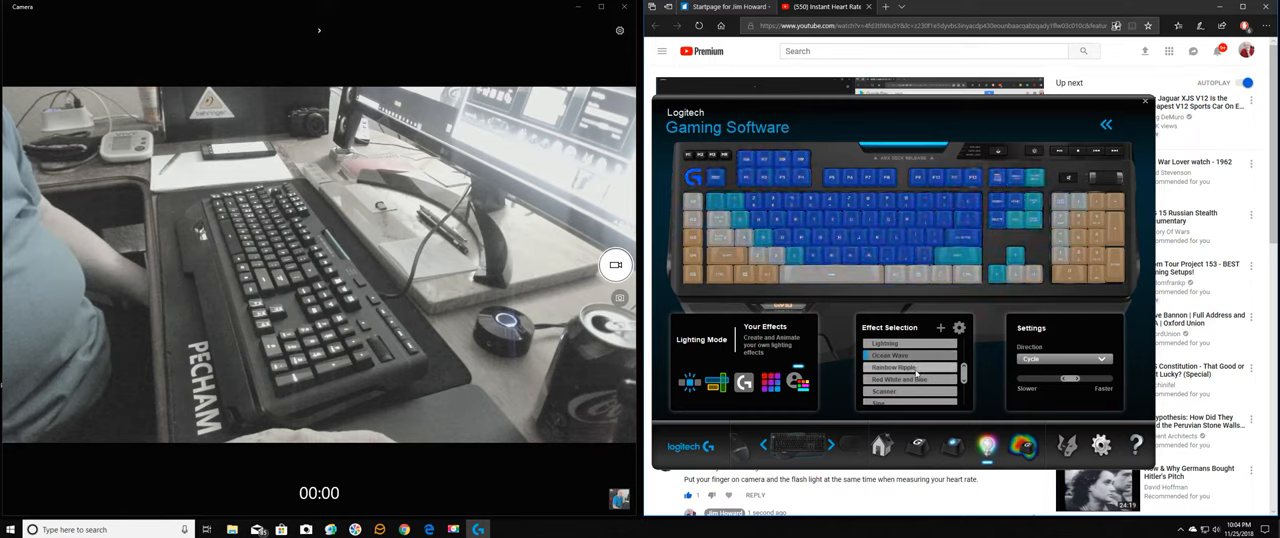
{"action": "left_click", "coordinate": [889, 355]}
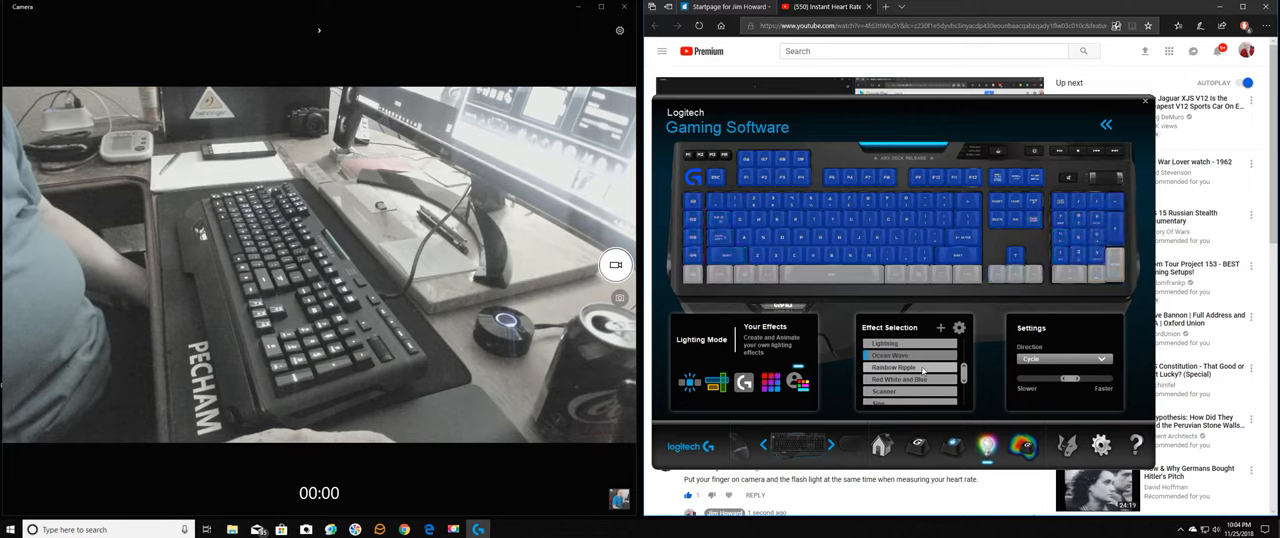
{"action": "left_click", "coordinate": [893, 367]}
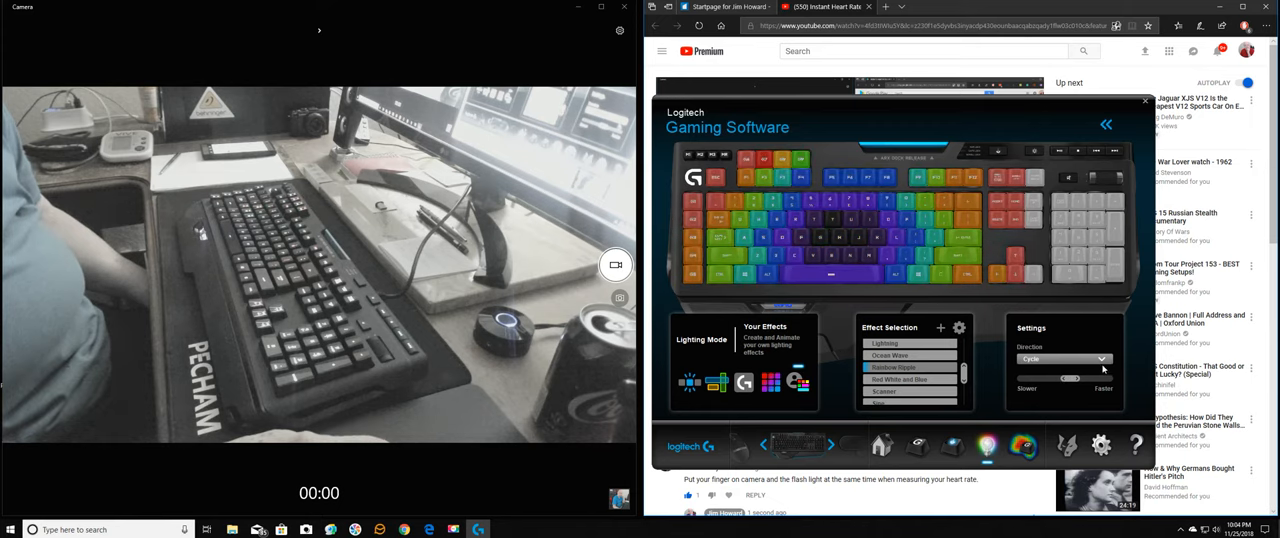
{"action": "left_click", "coordinate": [1101, 358]}
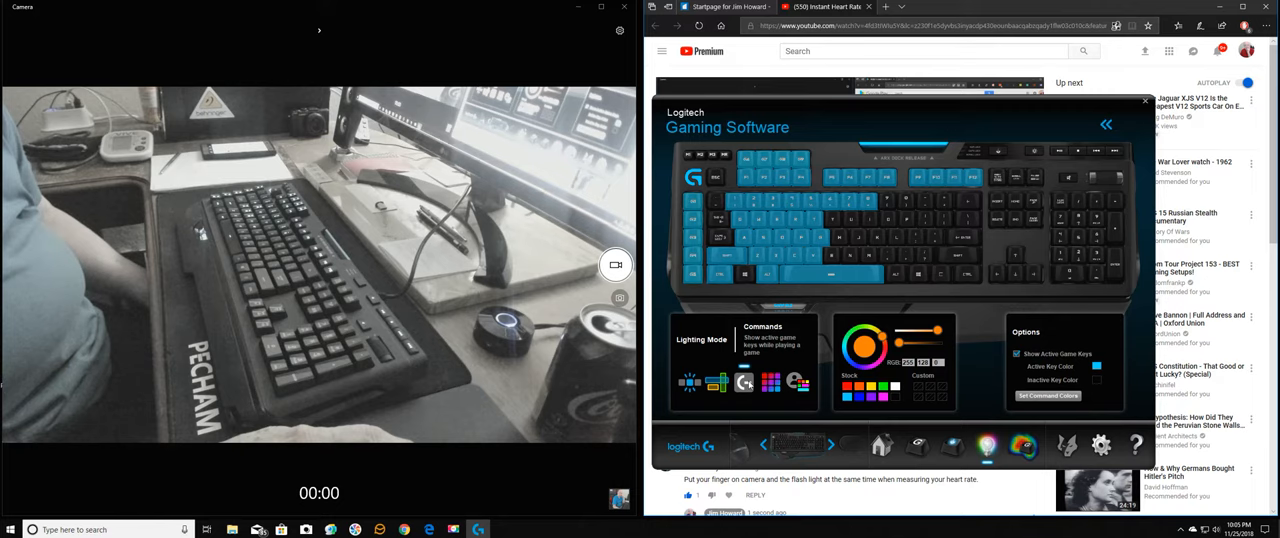
Step: Preview the Zones lighting mode, then close Logitech Gaming Software
{"action": "left_click", "coordinate": [717, 382]}
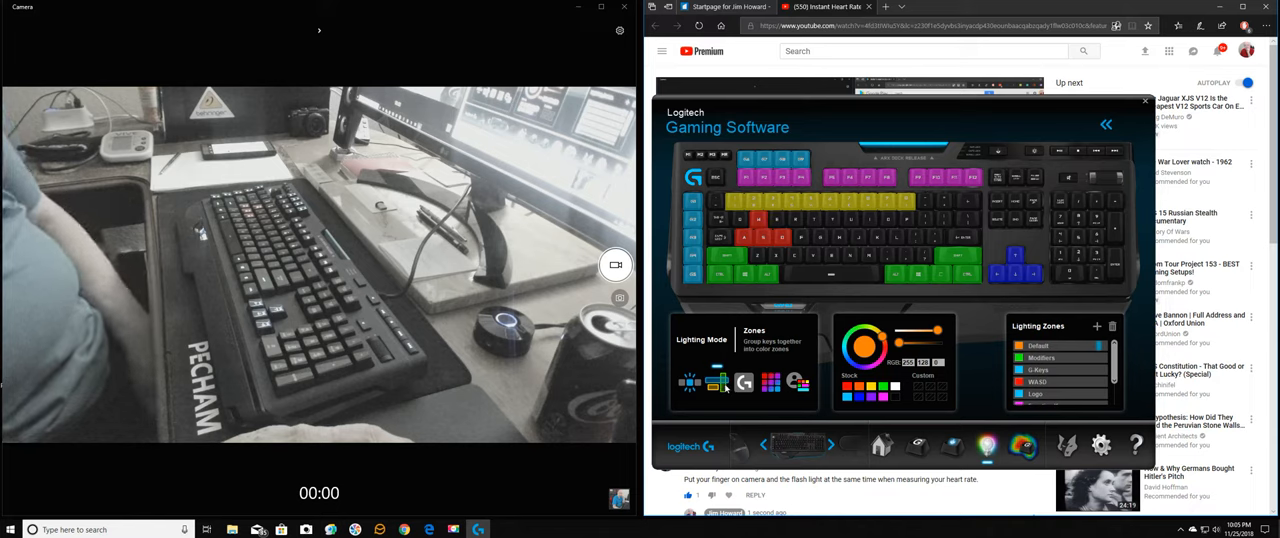
{"action": "left_click", "coordinate": [690, 382]}
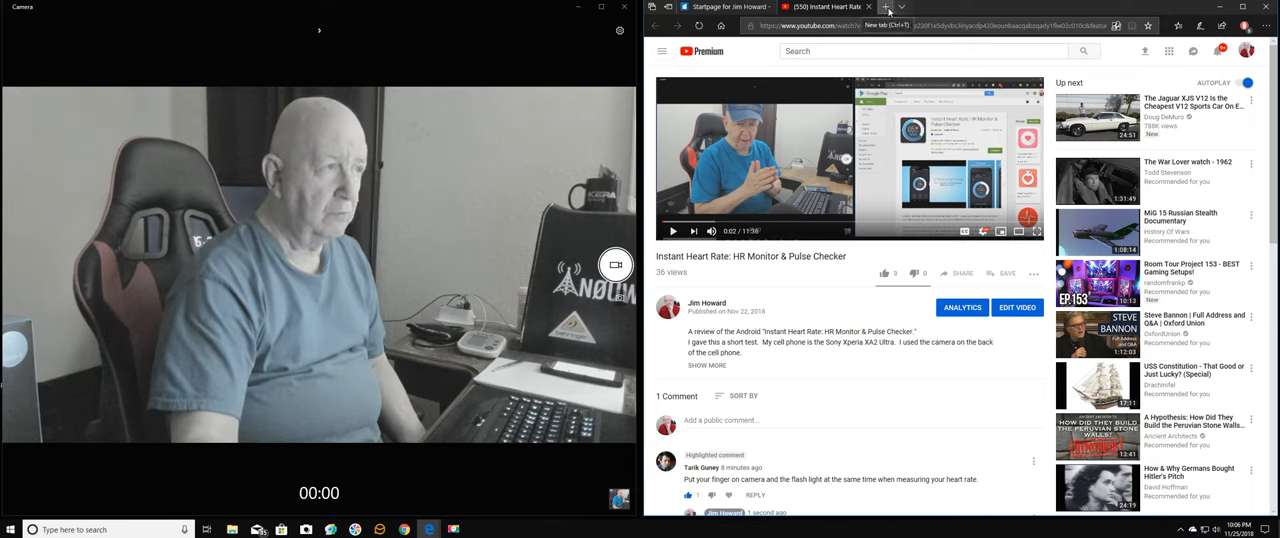
Step: In a new tab, go through Amazon's Your Orders to the G910 Orion Spark page
{"action": "left_click", "coordinate": [885, 7]}
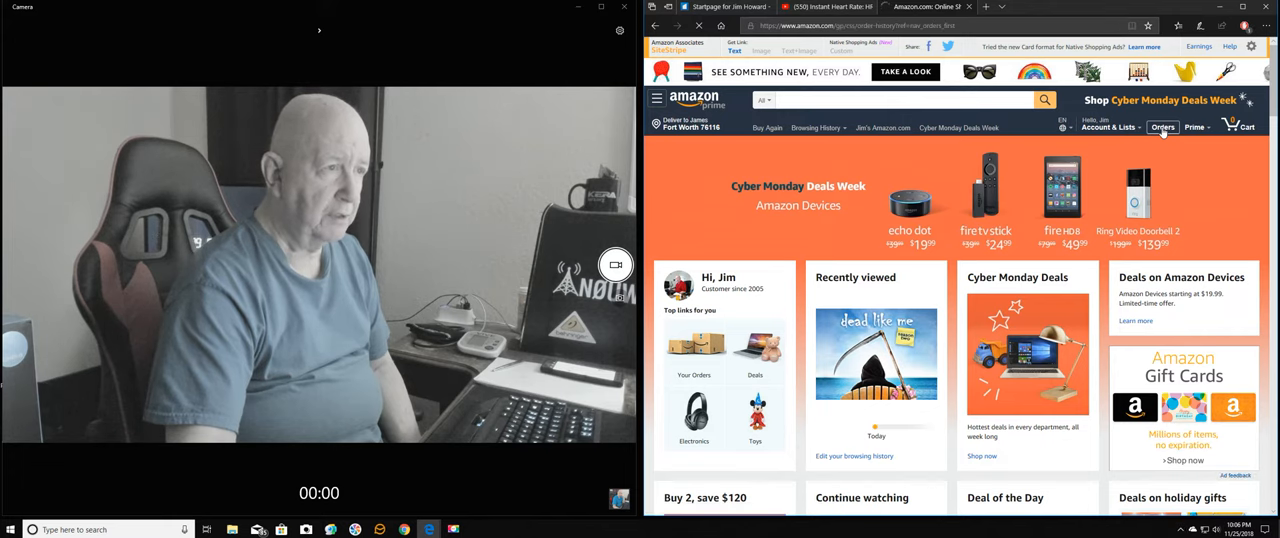
{"action": "left_click", "coordinate": [1162, 127]}
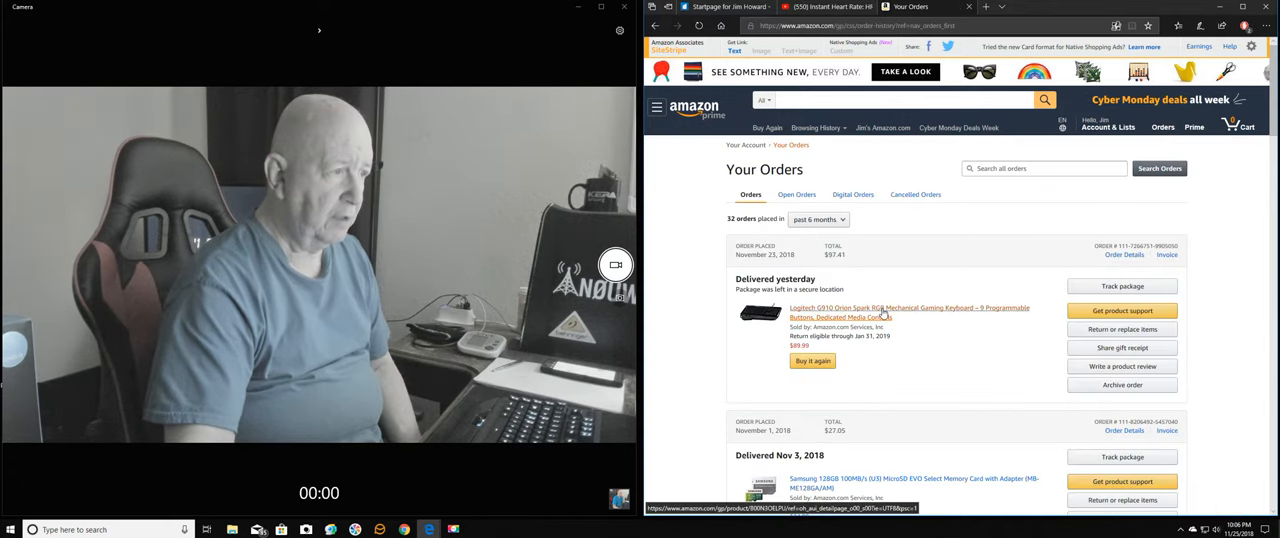
{"action": "left_click", "coordinate": [910, 312]}
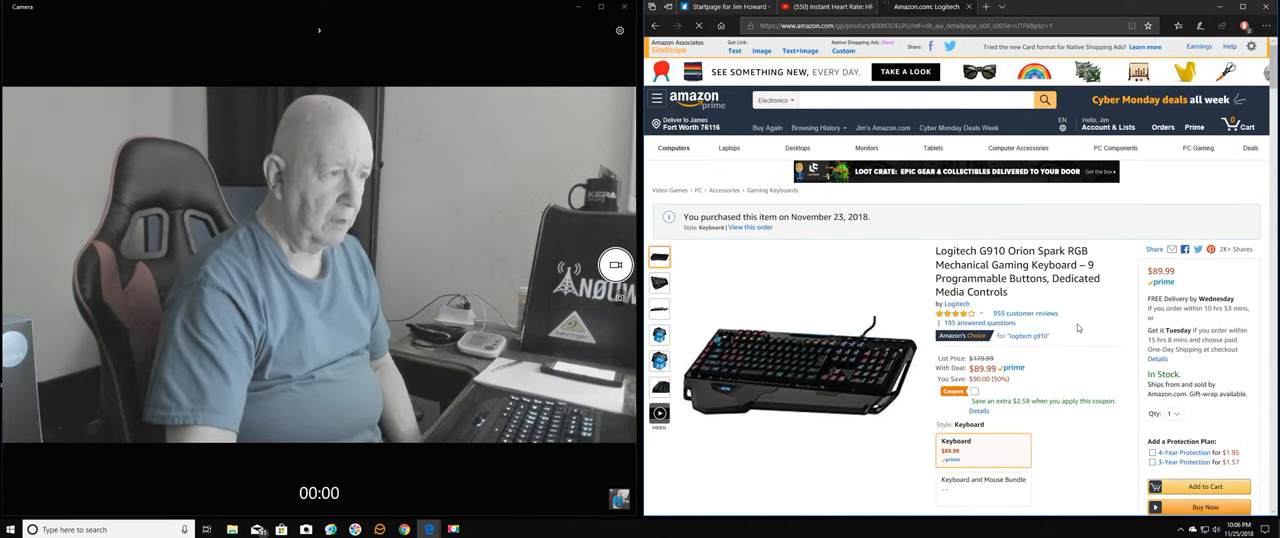
Step: Scroll through the G910 listing's features, other sellers and bundled G502 mouse
{"action": "scroll", "scroll_direction": "down", "scroll_amount": 3}
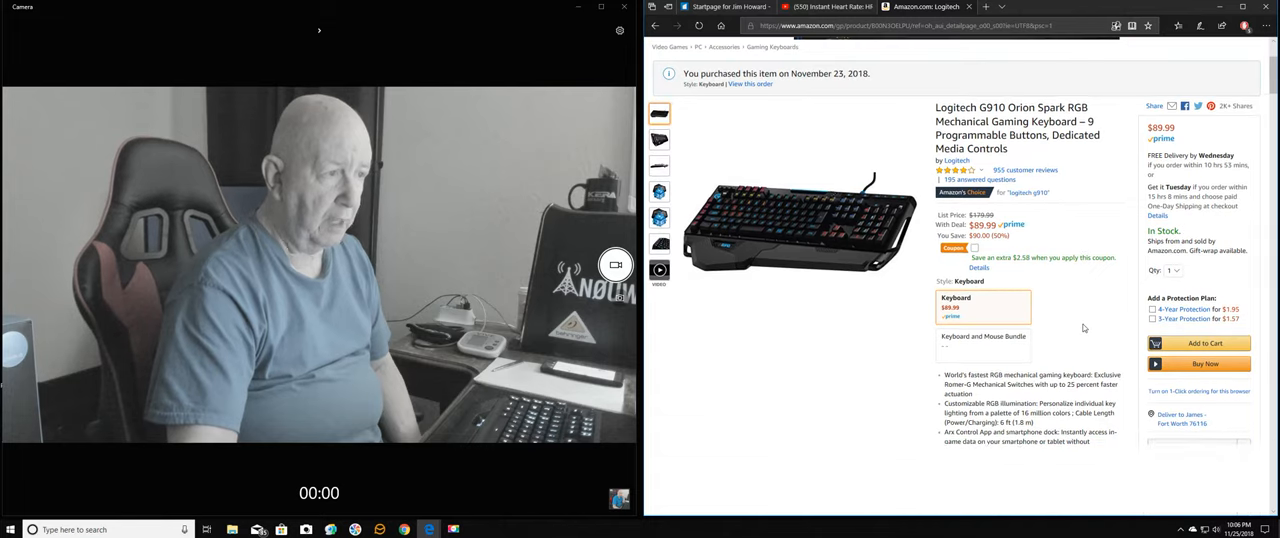
{"action": "scroll", "scroll_direction": "down", "scroll_amount": 3}
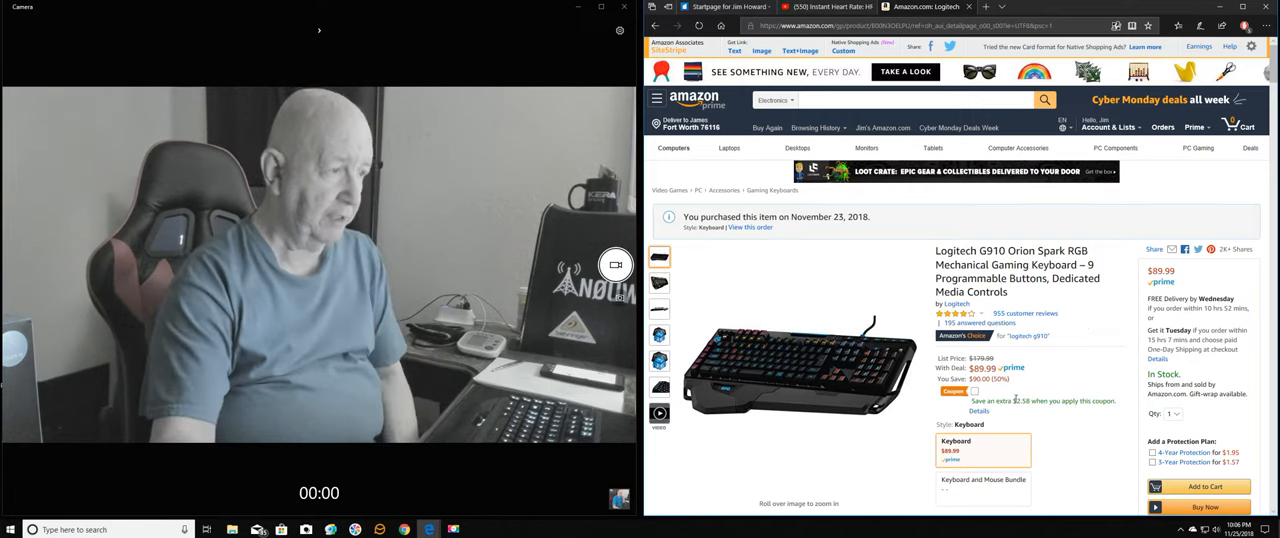
{"action": "scroll", "scroll_direction": "down", "scroll_amount": 3}
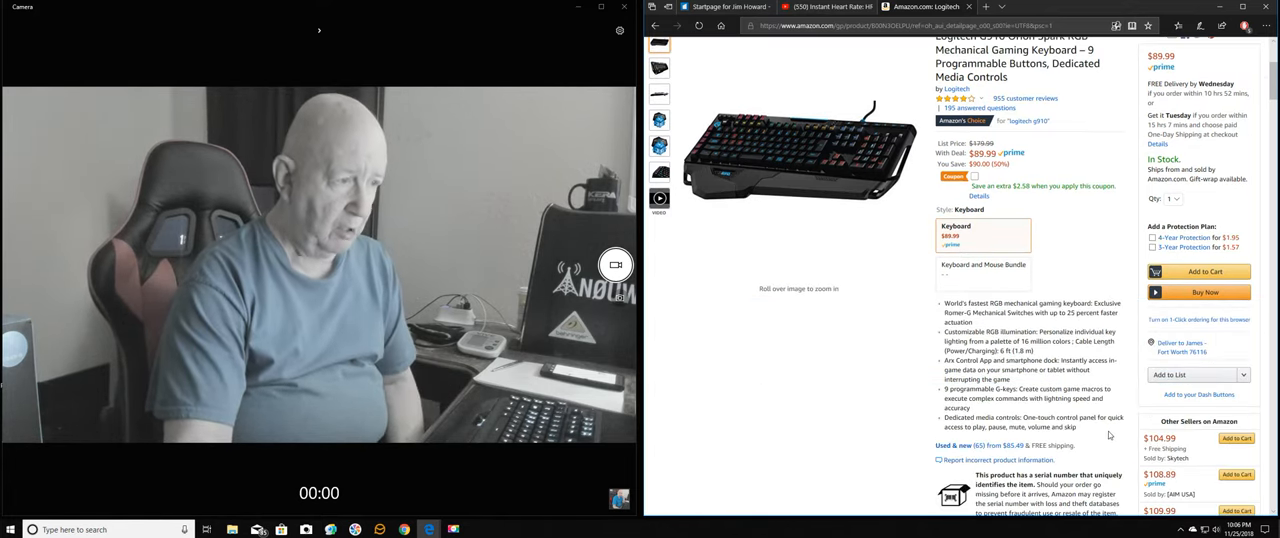
{"action": "scroll", "scroll_direction": "down", "scroll_amount": 3}
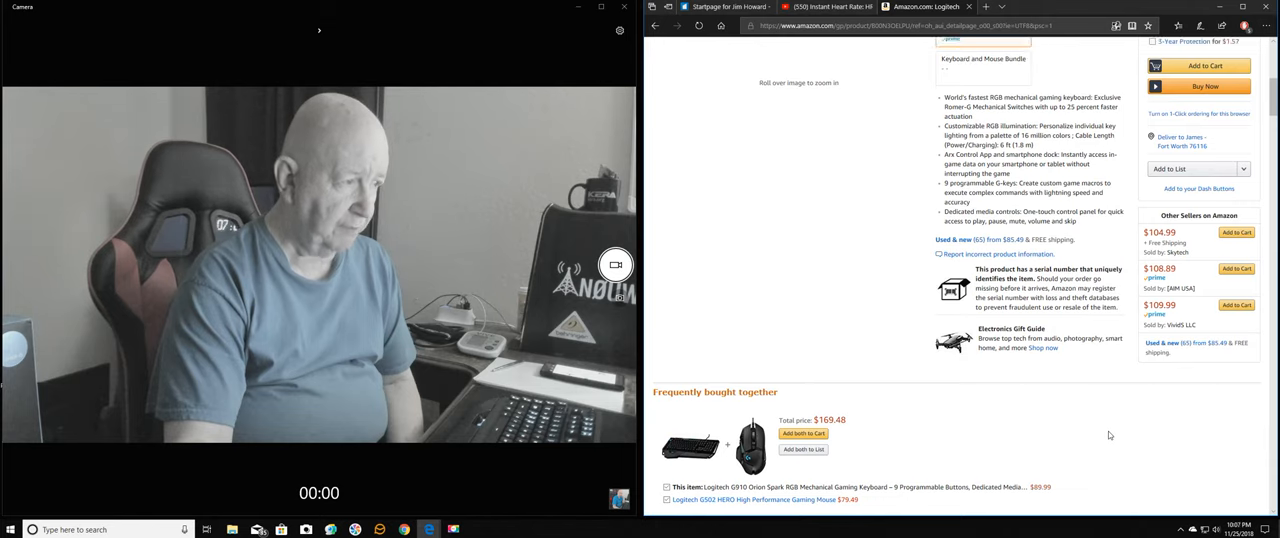
{"action": "scroll", "scroll_direction": "up", "scroll_amount": 3}
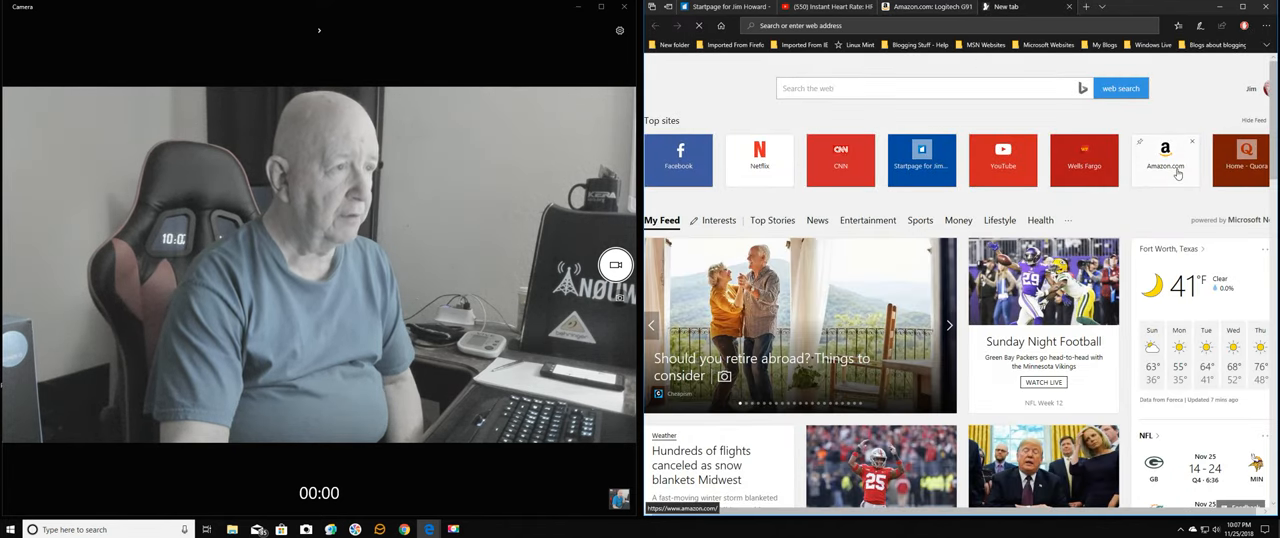
Step: Search Amazon past orders for 'blood' and open the Vive Precision monitor page
{"action": "left_click", "coordinate": [1164, 160]}
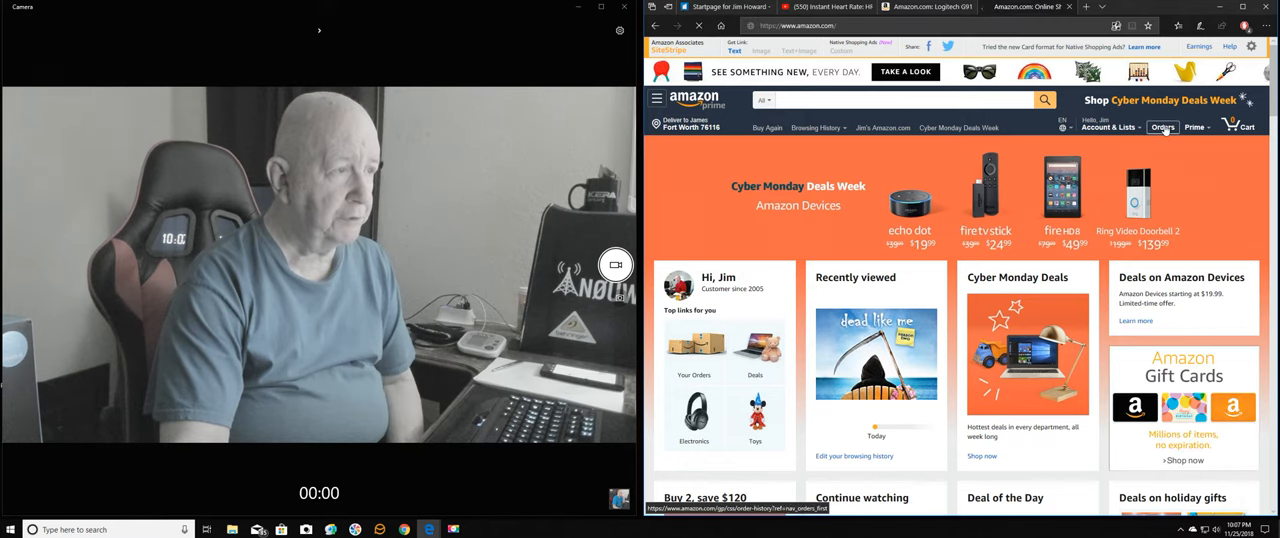
{"action": "left_click", "coordinate": [1162, 127]}
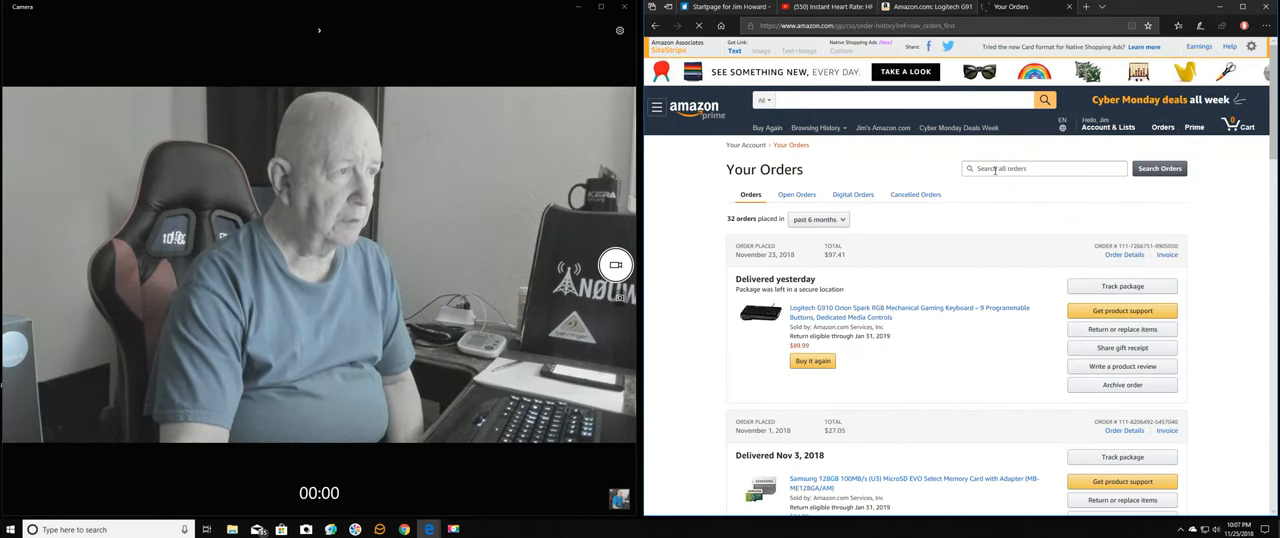
{"action": "left_click", "coordinate": [1044, 168]}
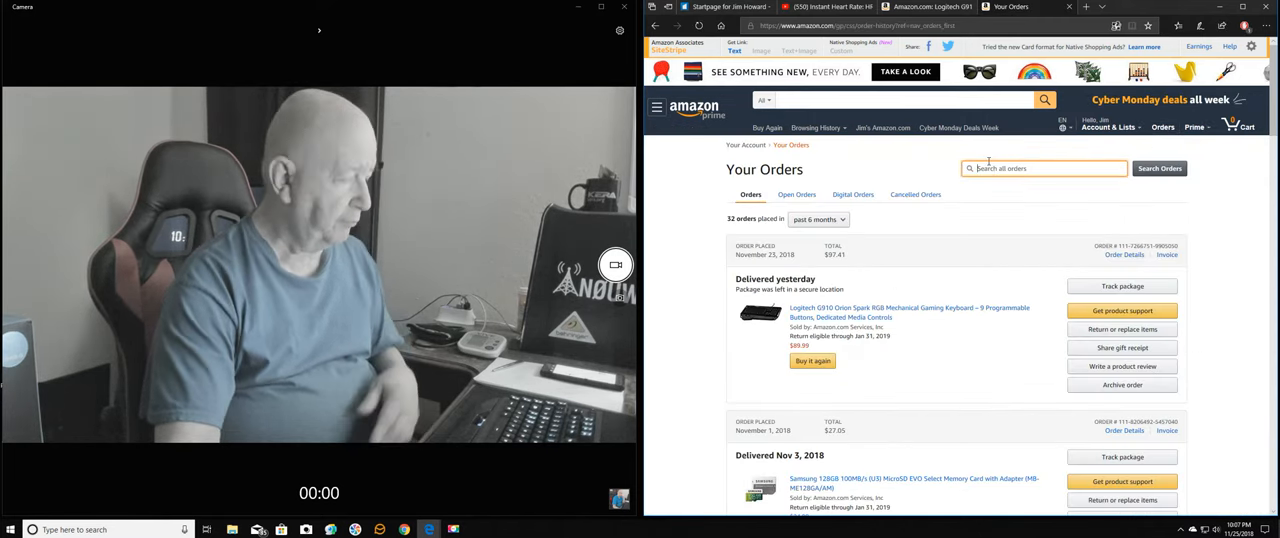
{"action": "type", "text": "blood pressure"}
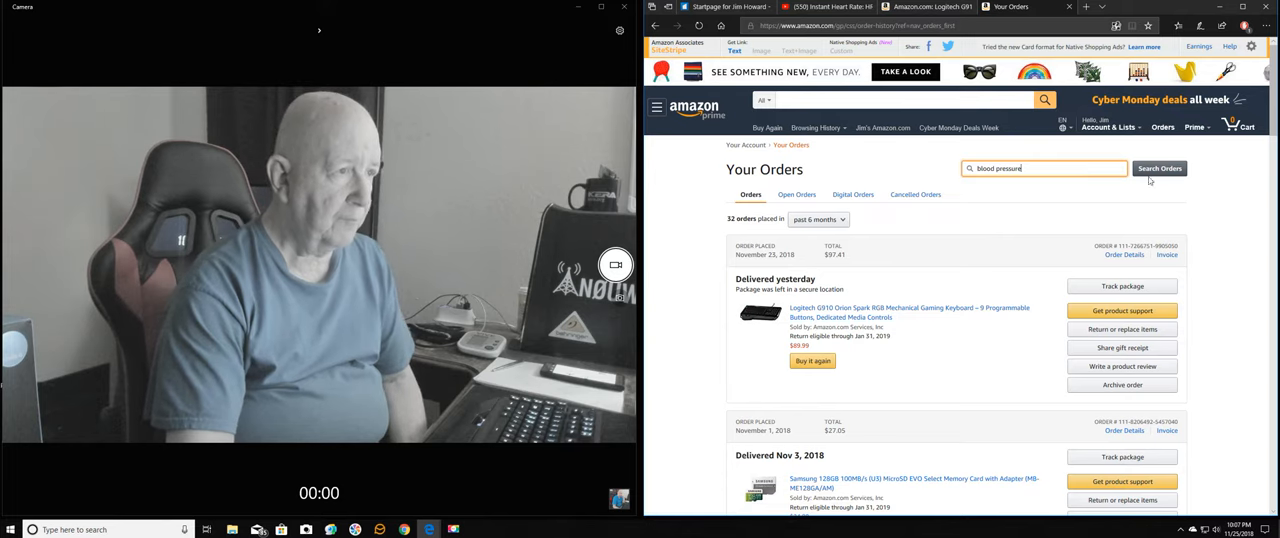
{"action": "left_click", "coordinate": [1159, 168]}
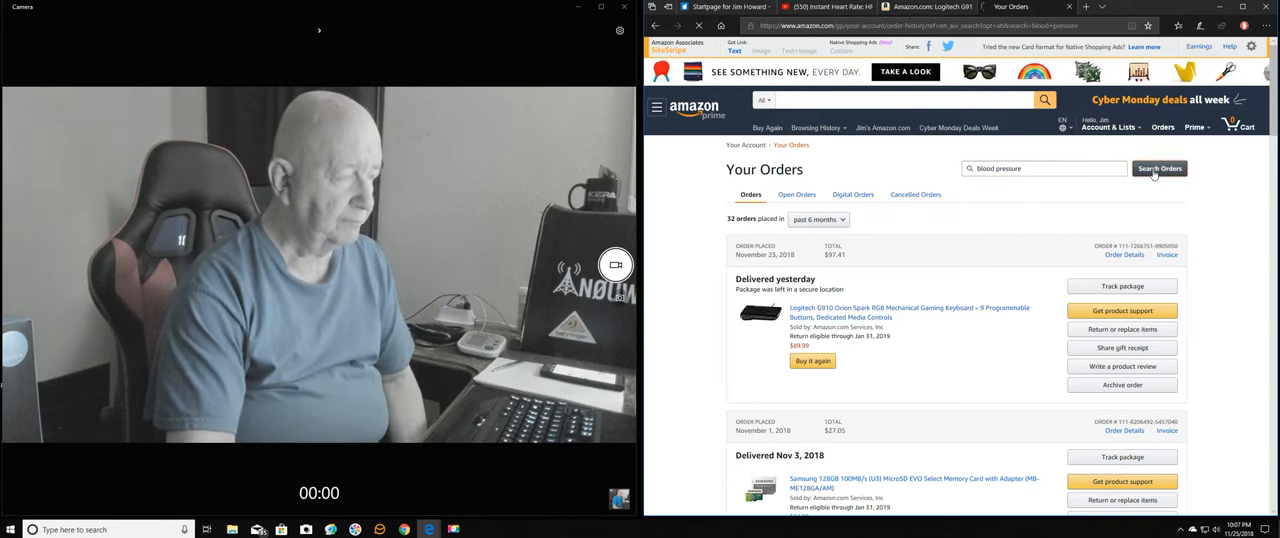
{"action": "left_click", "coordinate": [1160, 168]}
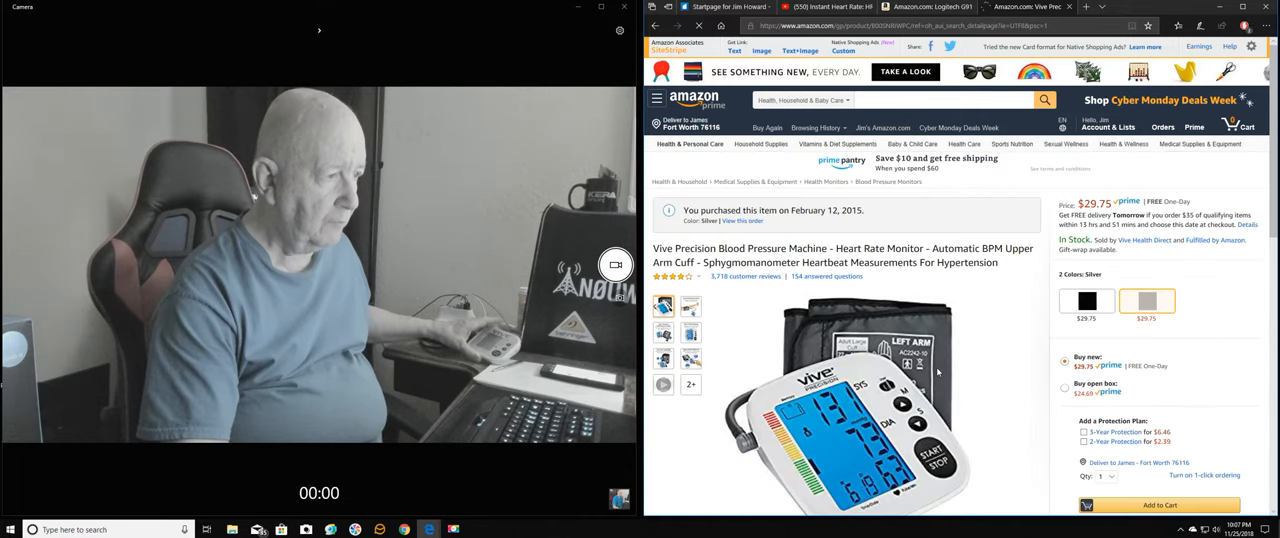
{"action": "scroll", "scroll_direction": "down", "scroll_amount": 3}
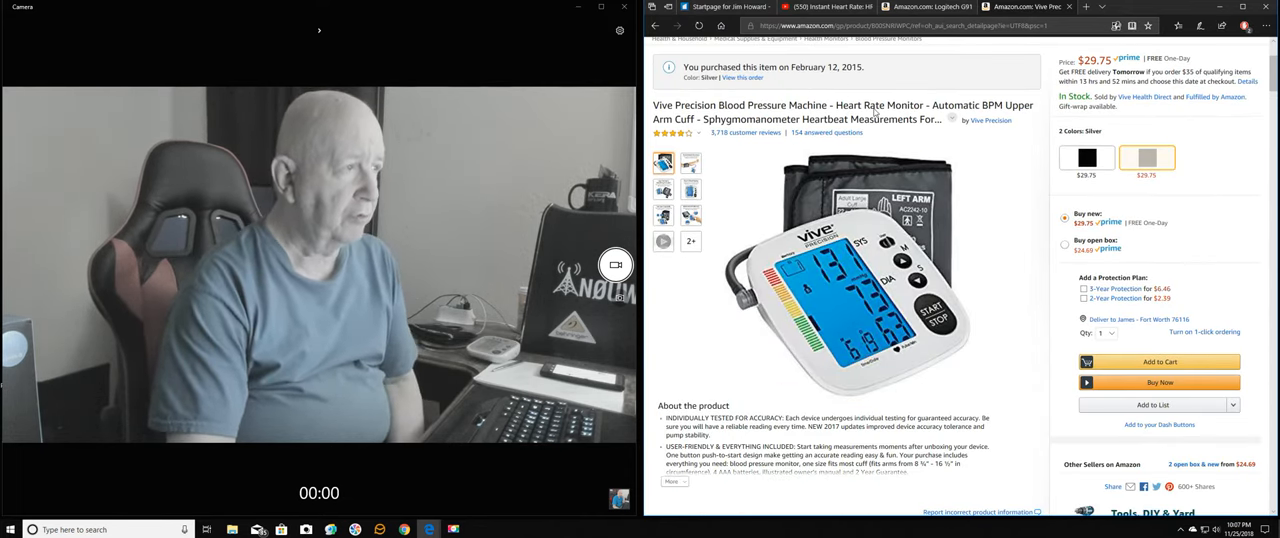
{"action": "scroll", "scroll_direction": "up", "scroll_amount": 3}
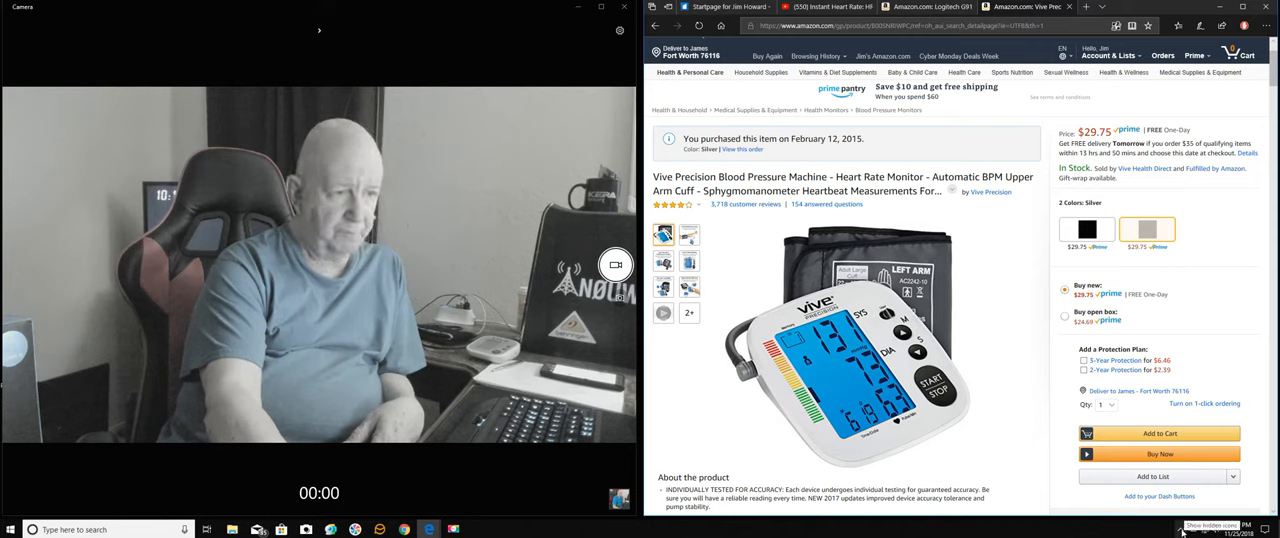
{"action": "left_click", "coordinate": [1210, 524]}
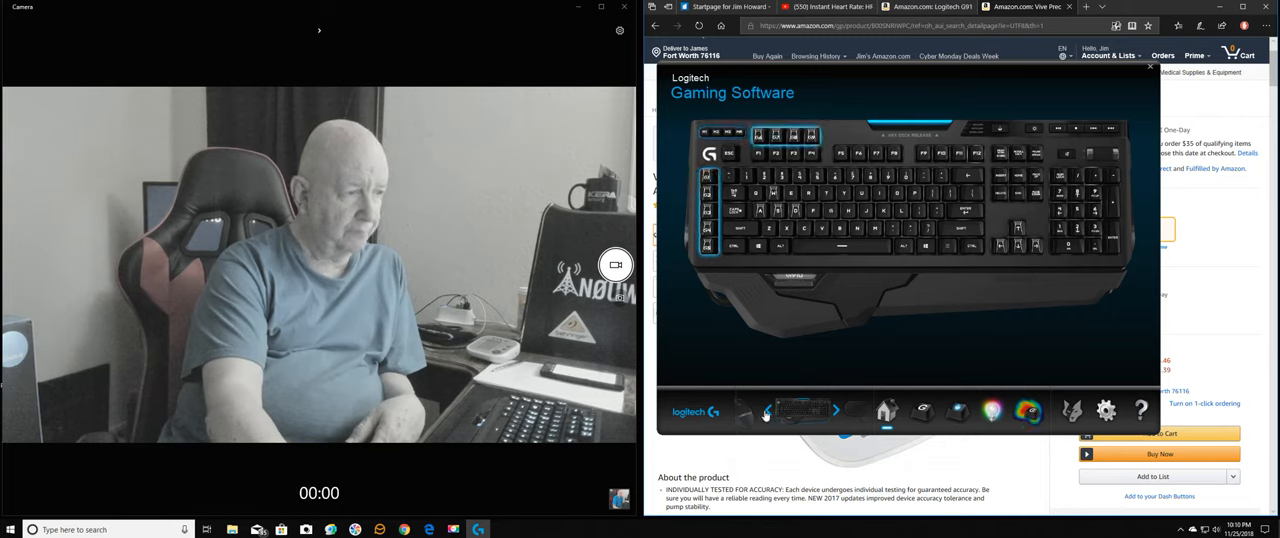
Step: Switch from the keyboard view to the Arx Control applets screen
{"action": "left_click", "coordinate": [836, 411]}
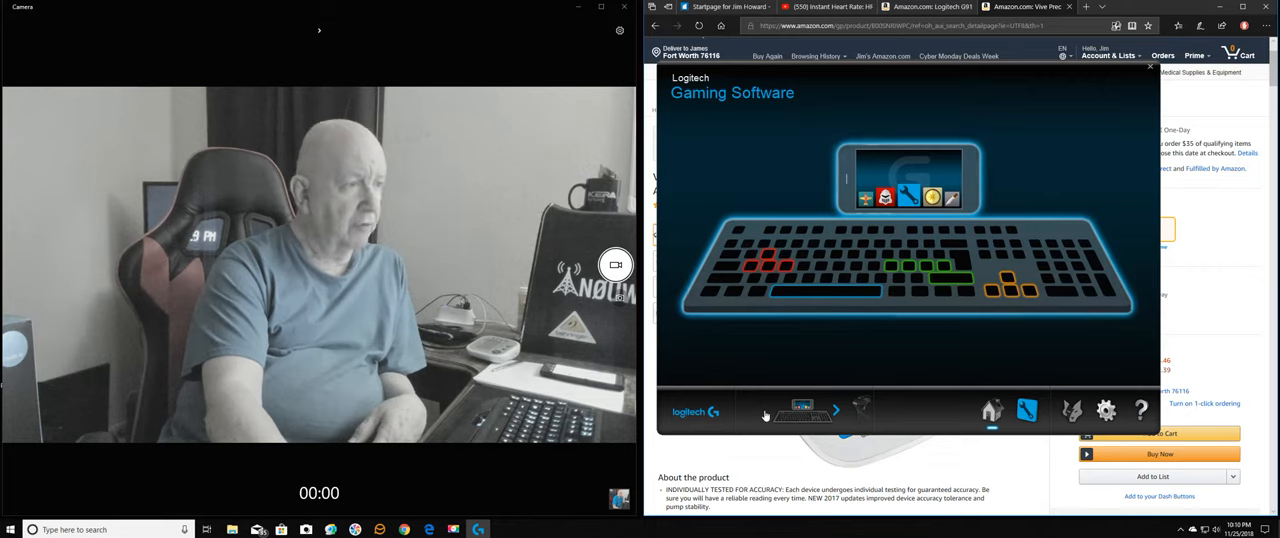
{"action": "mouse_move", "coordinate": [843, 337]}
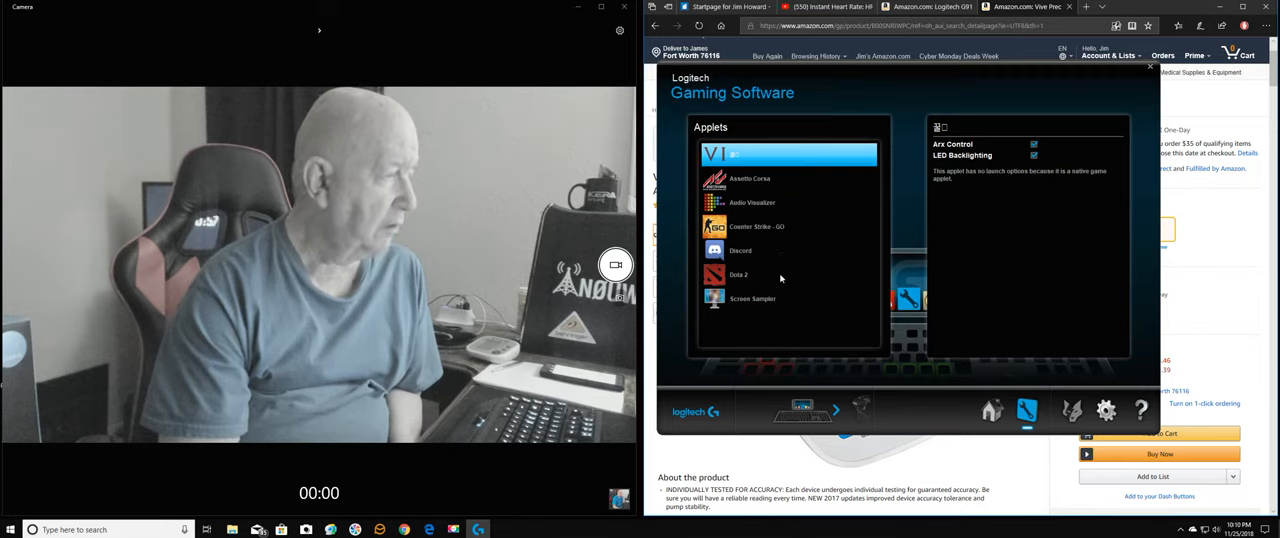
{"action": "mouse_move", "coordinate": [775, 298]}
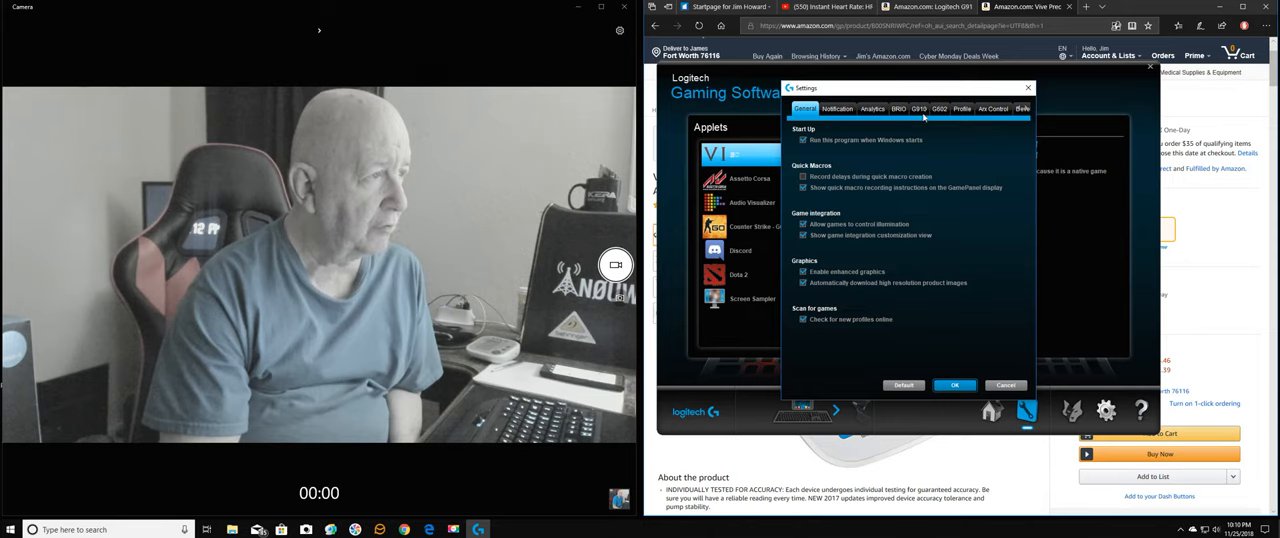
Step: View the BRIO webcam's firmware version 2.0.17 in Settings, then confirm with OK
{"action": "left_click", "coordinate": [898, 108]}
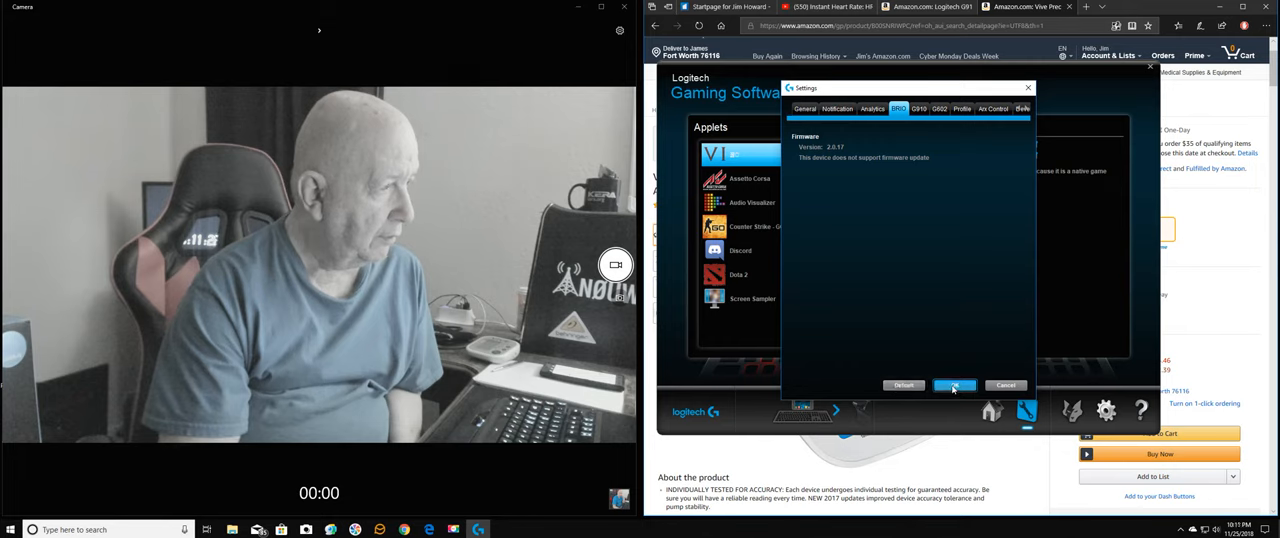
{"action": "left_click", "coordinate": [953, 385]}
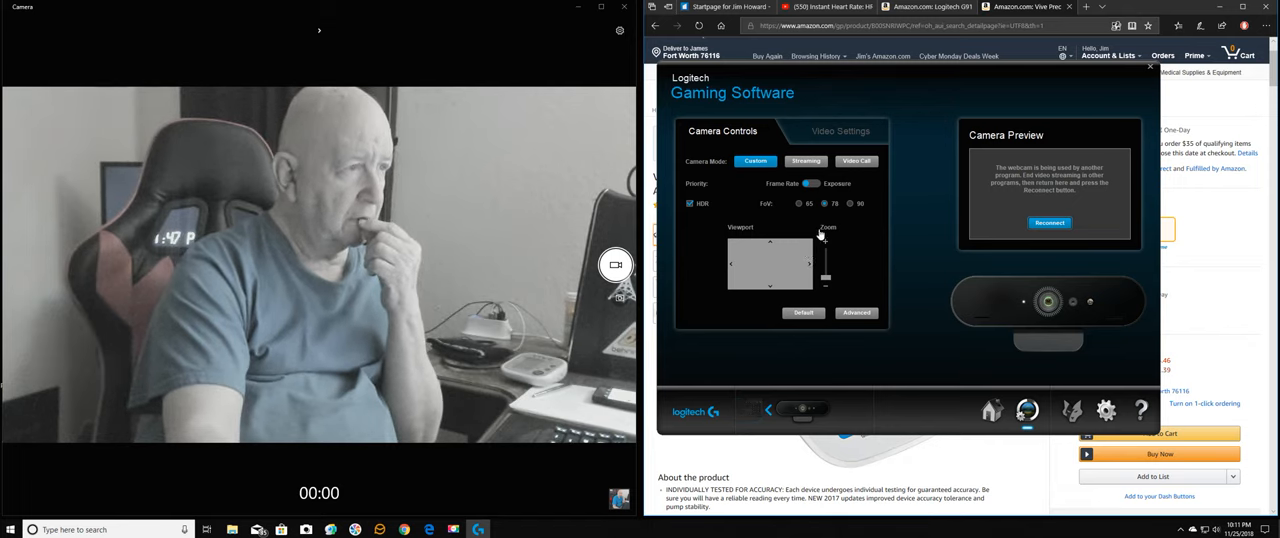
Step: Zoom the BRIO webcam in and back out, then try Streaming mode and 90-degree field of view
{"action": "left_click", "coordinate": [849, 203]}
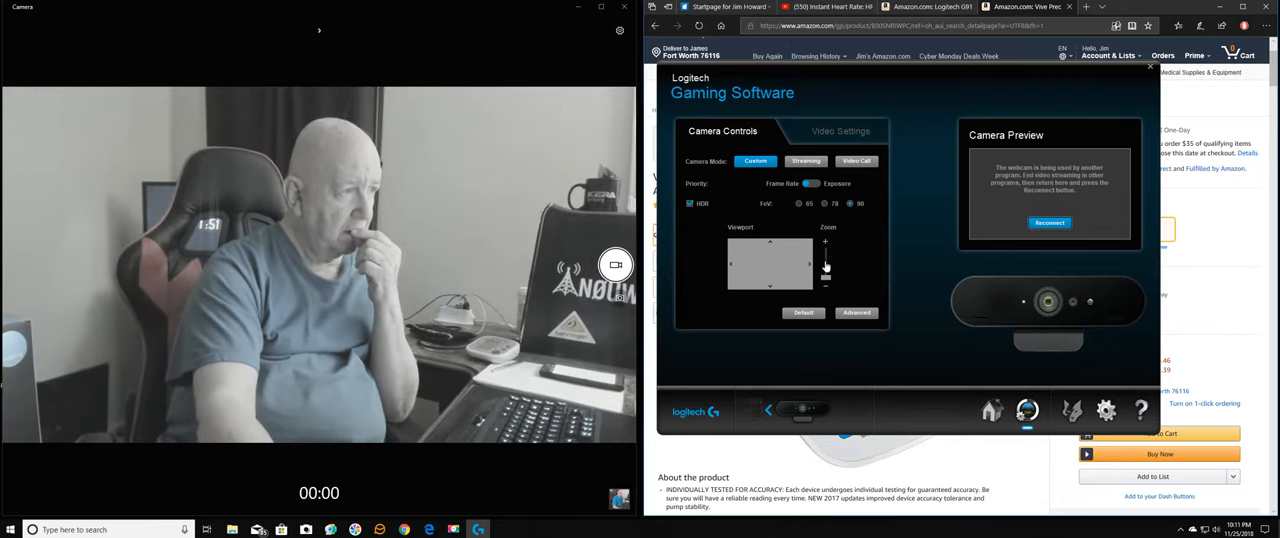
{"action": "left_click", "coordinate": [825, 255]}
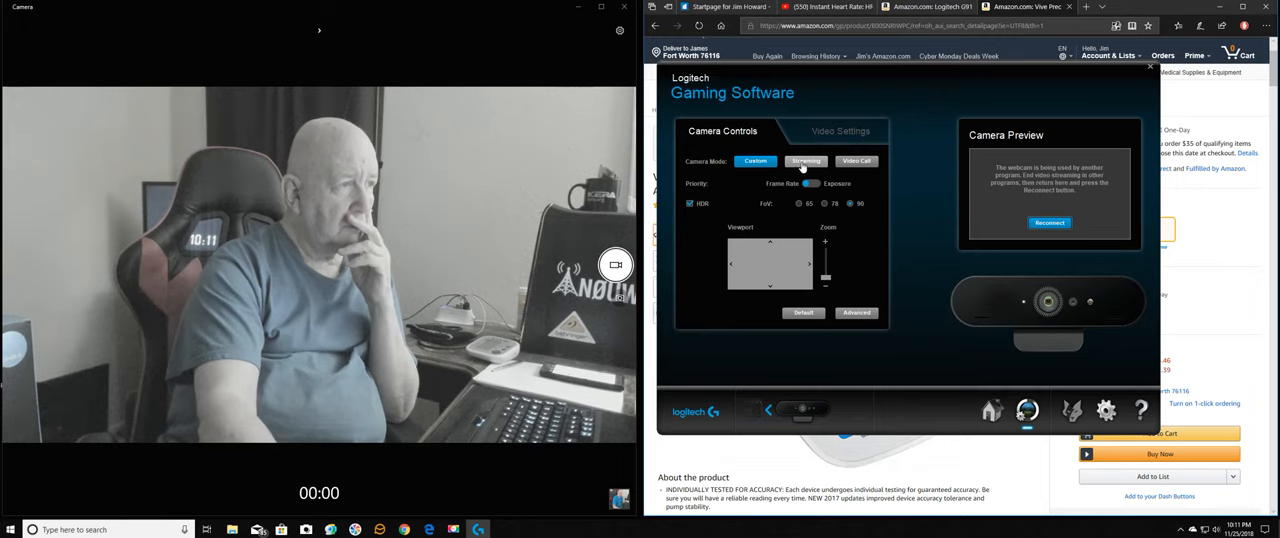
{"action": "left_click", "coordinate": [806, 161]}
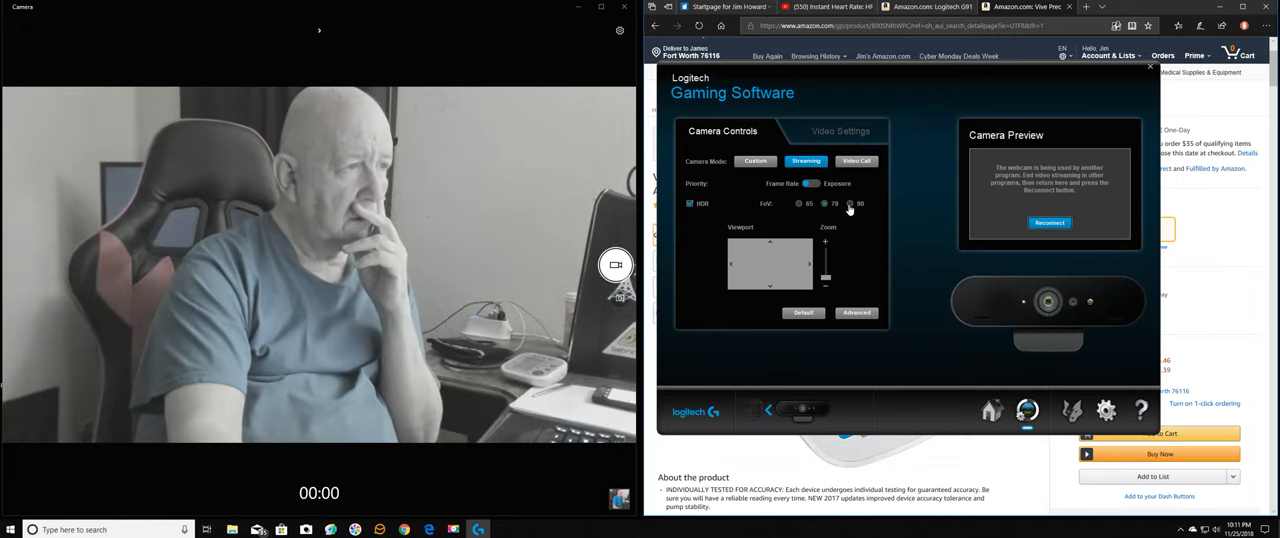
{"action": "left_click", "coordinate": [755, 161]}
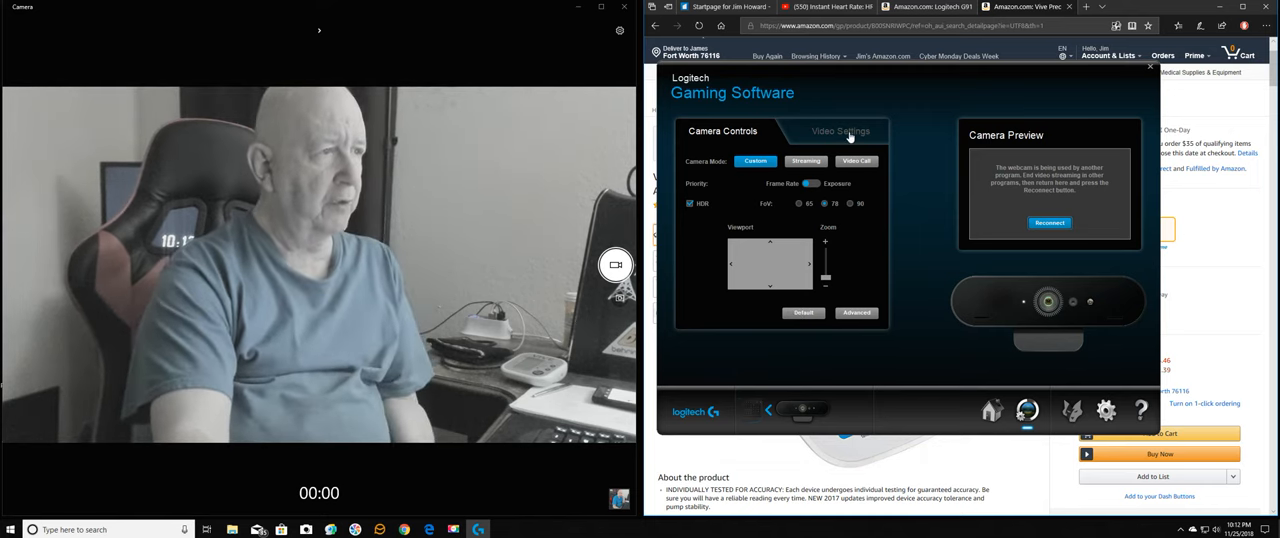
Step: In Video Settings, try the Zombie, Cartoon, Black & White and Sickness filters, ending on Custom
{"action": "left_click", "coordinate": [840, 131]}
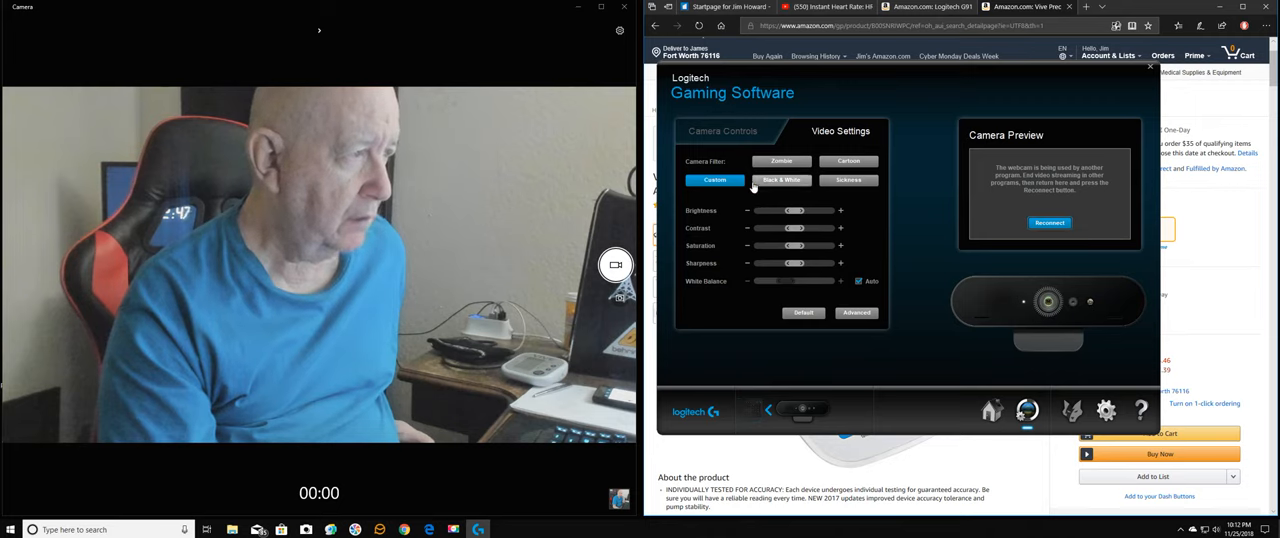
{"action": "left_click", "coordinate": [781, 161]}
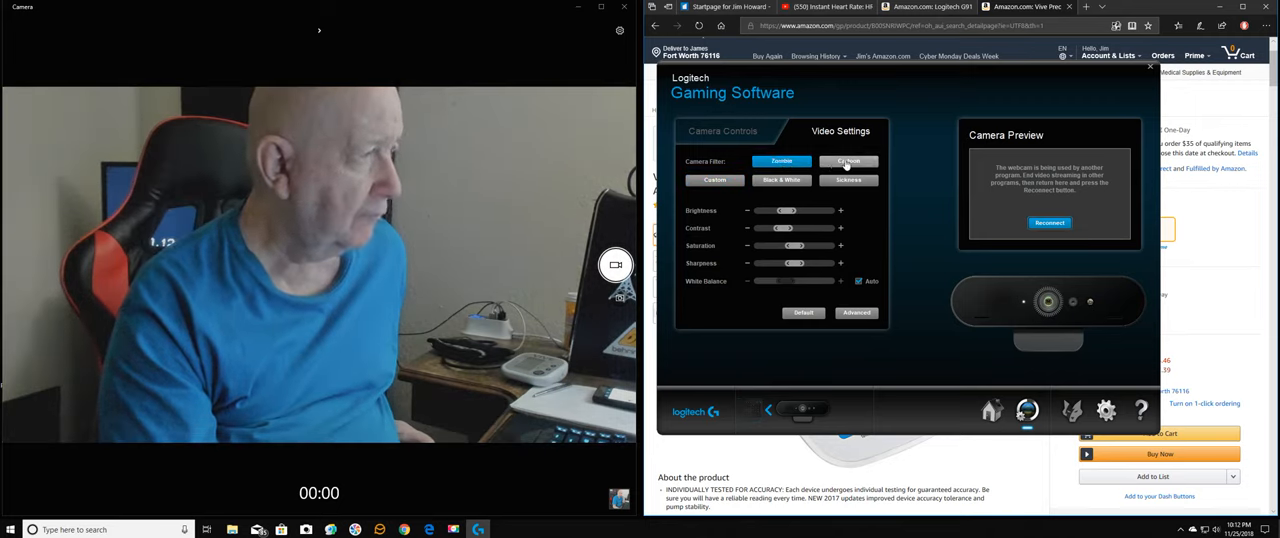
{"action": "left_click", "coordinate": [848, 161]}
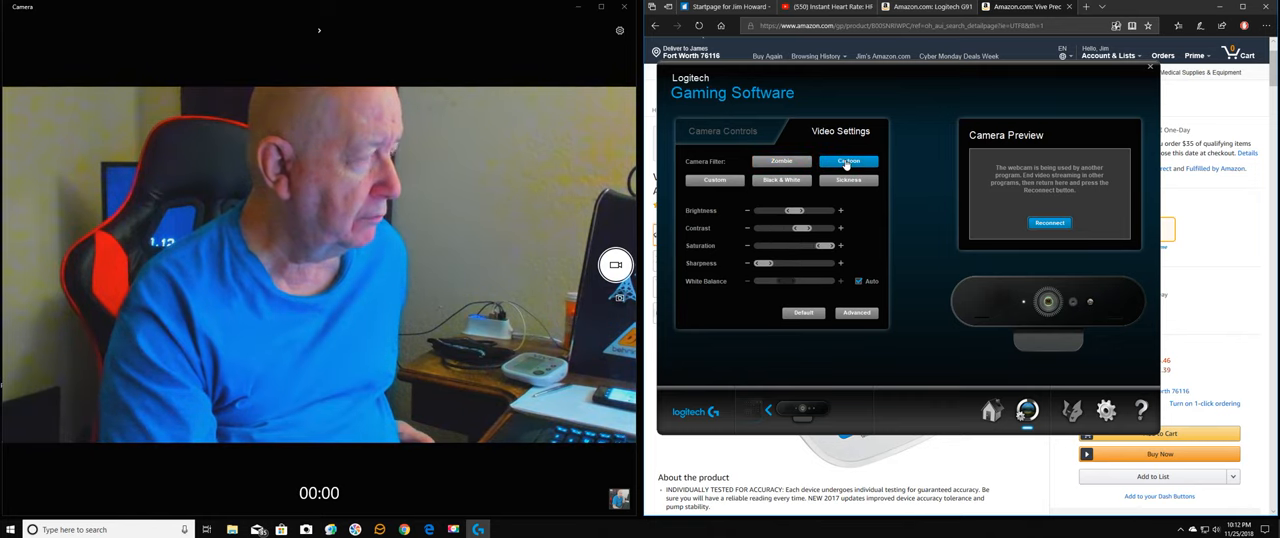
{"action": "left_click", "coordinate": [714, 180]}
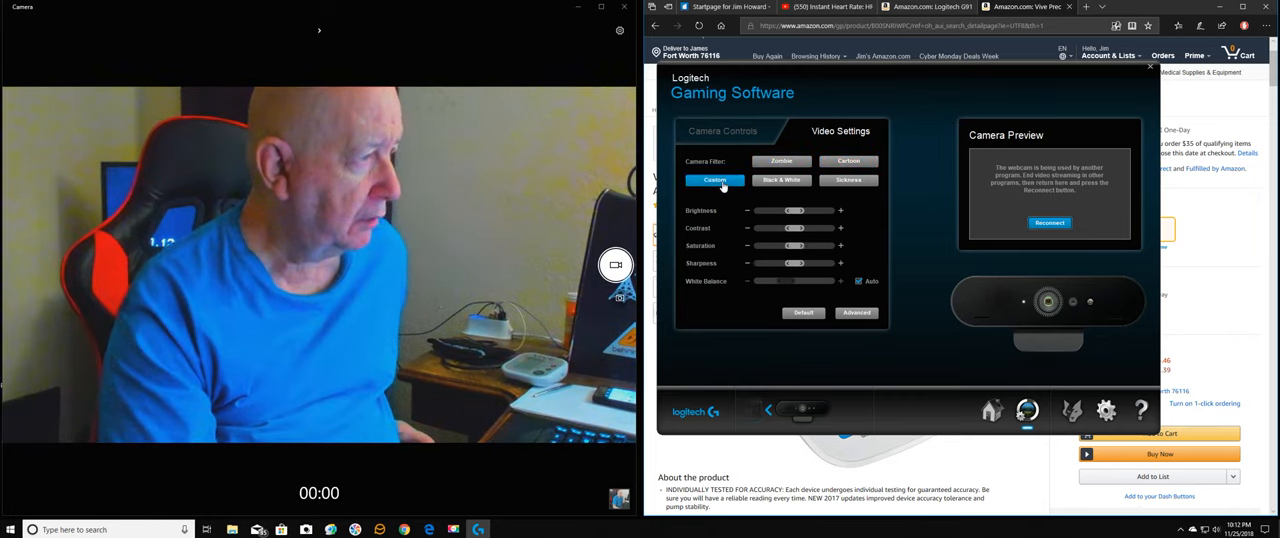
{"action": "left_click", "coordinate": [781, 180]}
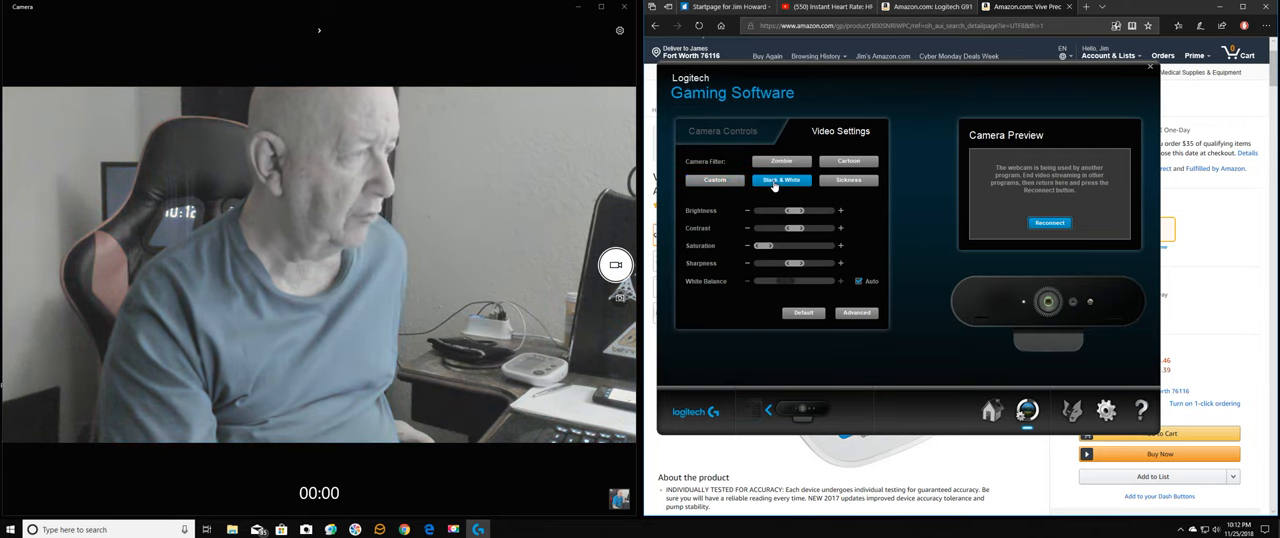
{"action": "left_click", "coordinate": [848, 180]}
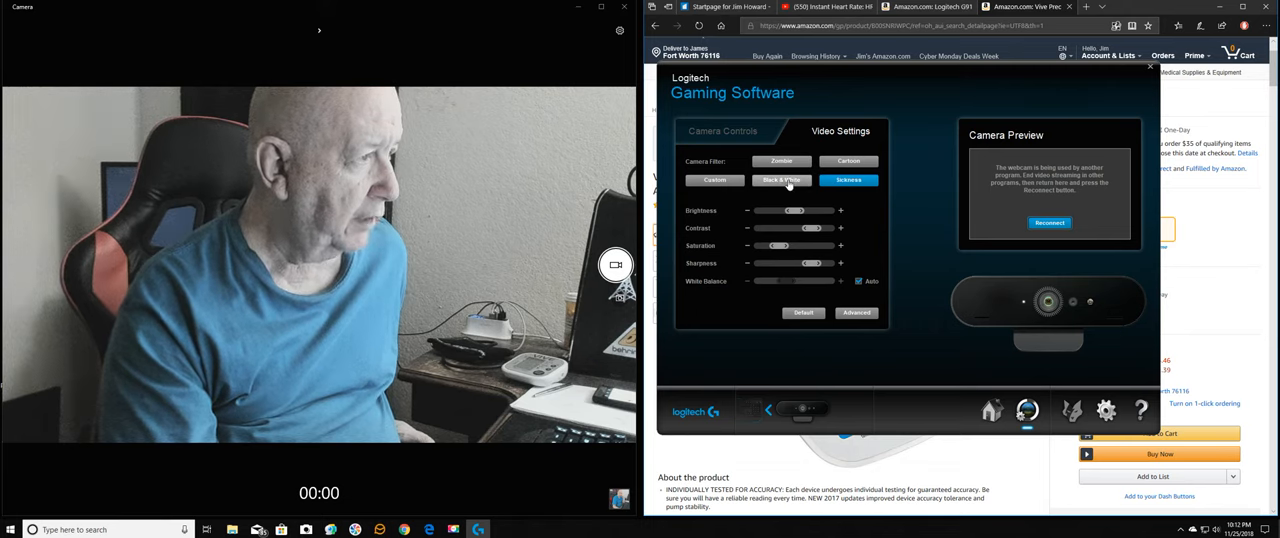
{"action": "left_click", "coordinate": [714, 180]}
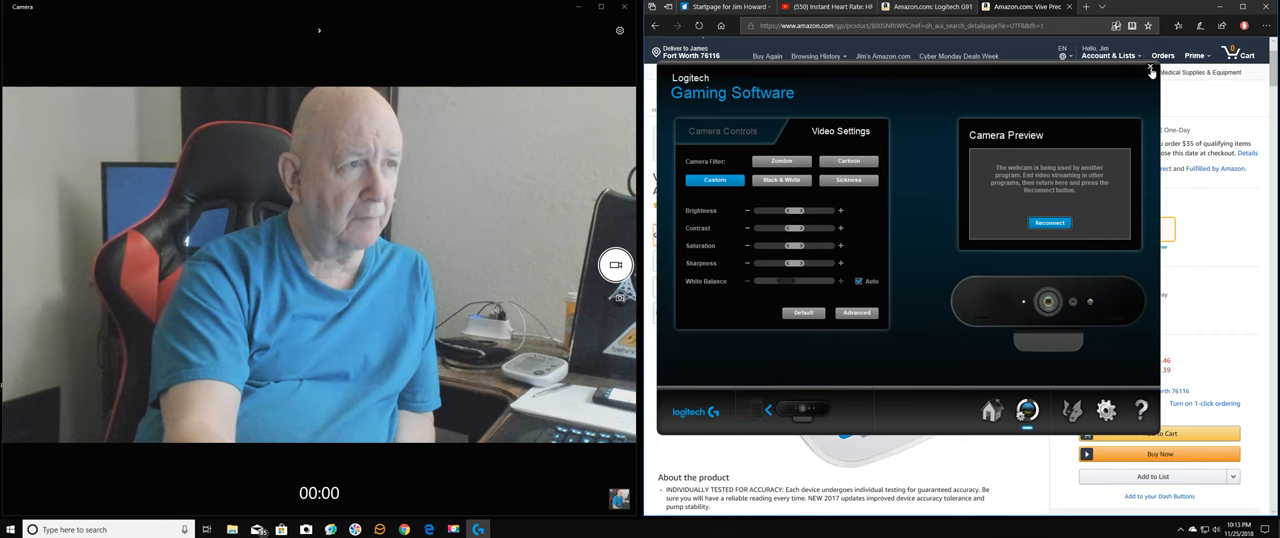
Step: Close Logitech Gaming Software to reveal the Vive Precision monitor page in Edge
{"action": "left_click", "coordinate": [1151, 68]}
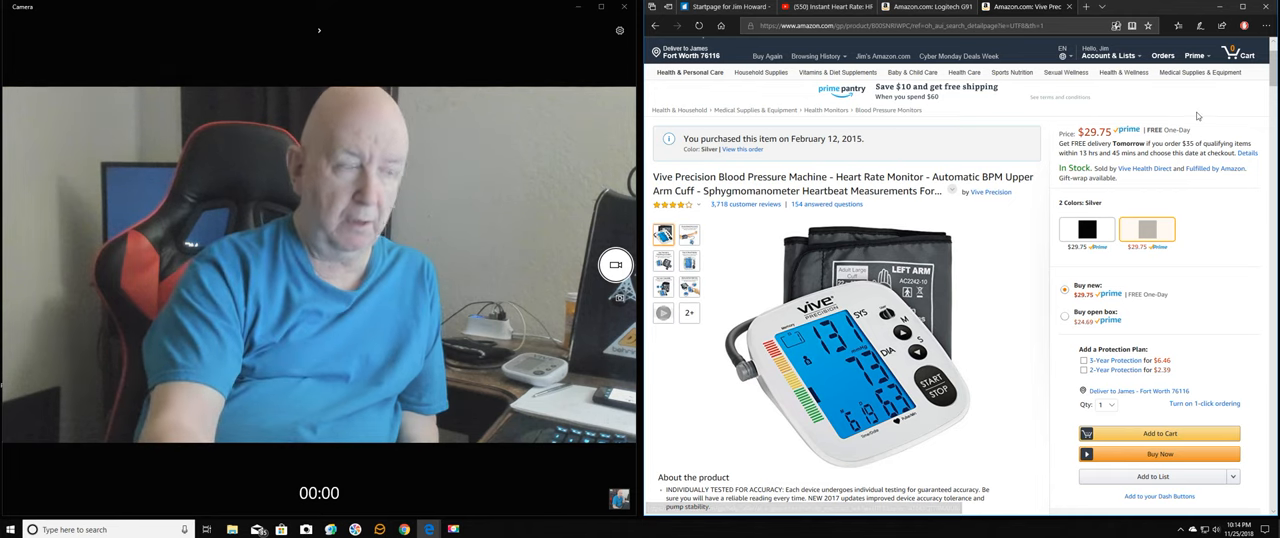
{"action": "mouse_move", "coordinate": [548, 252]}
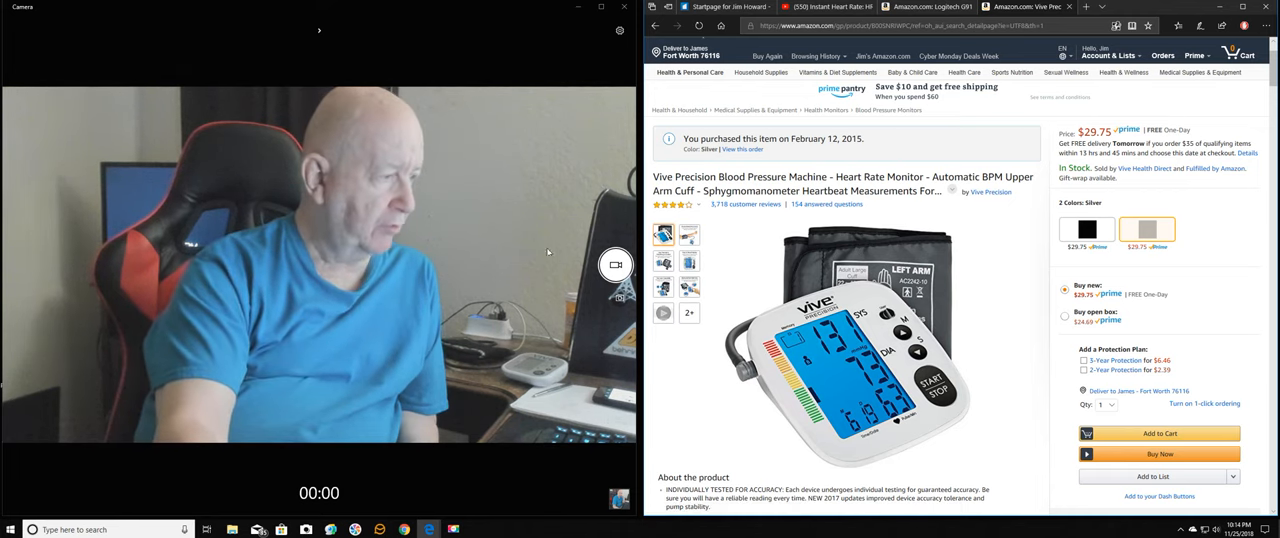